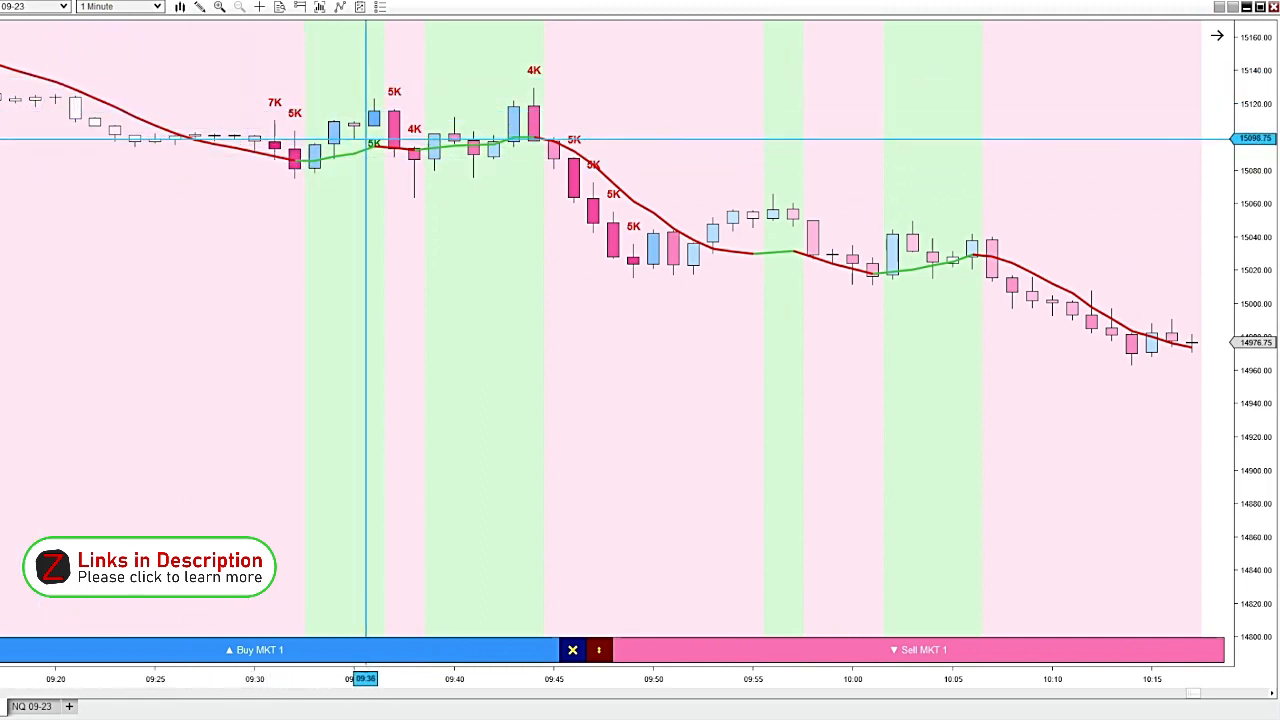
pyautogui.moveTo(716, 252)
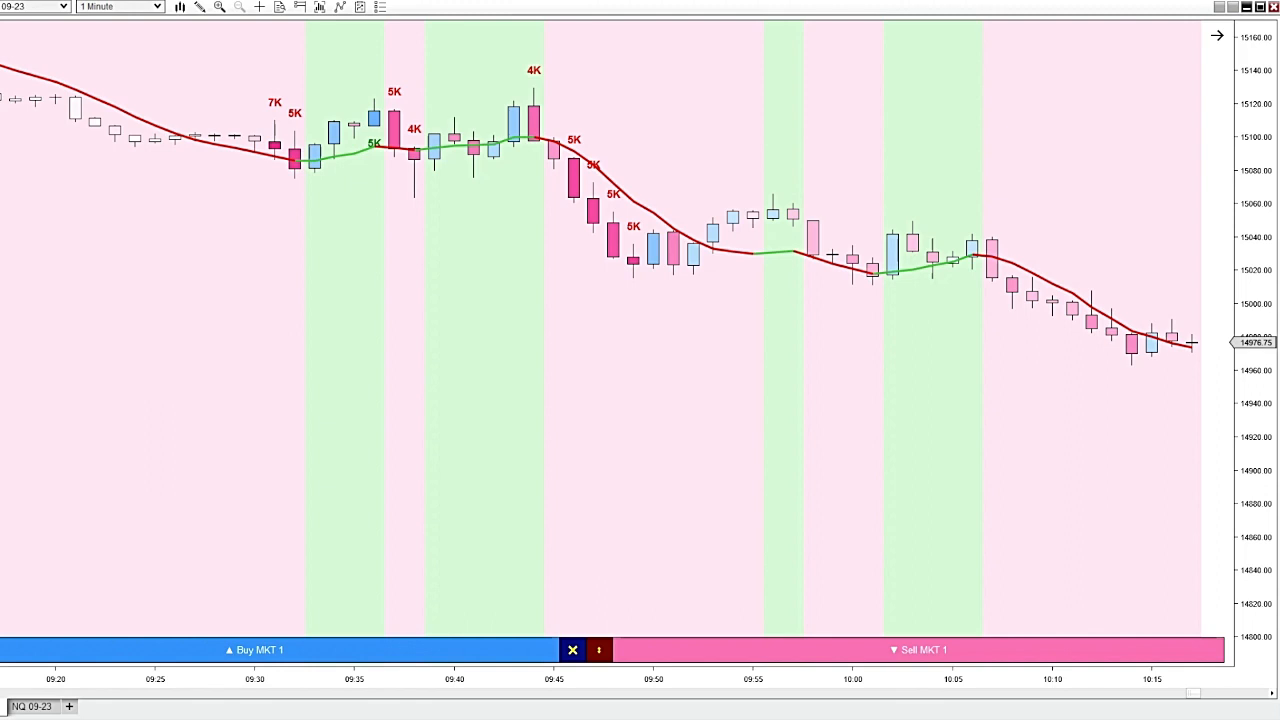
# Show the ninZaRenko NQ 09-23 chart with volume-labelled candles and trend shading.
pyautogui.click(340, 8)
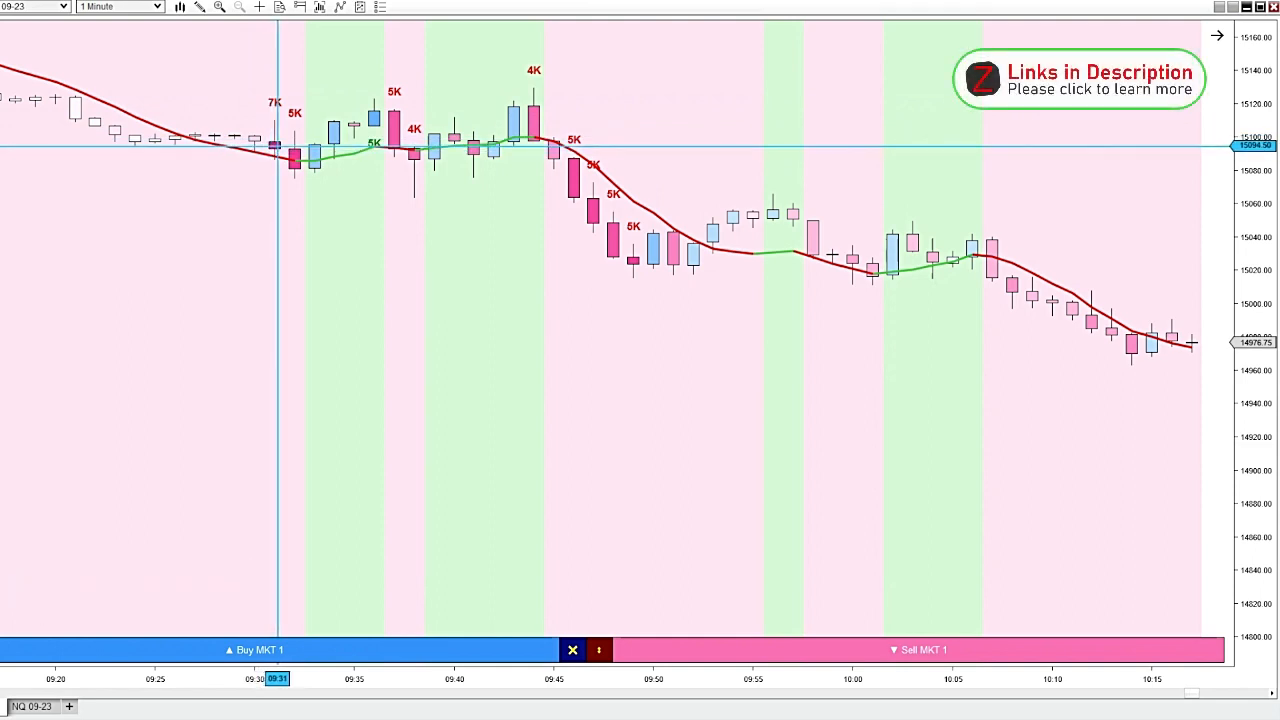
pyautogui.moveTo(304, 400)
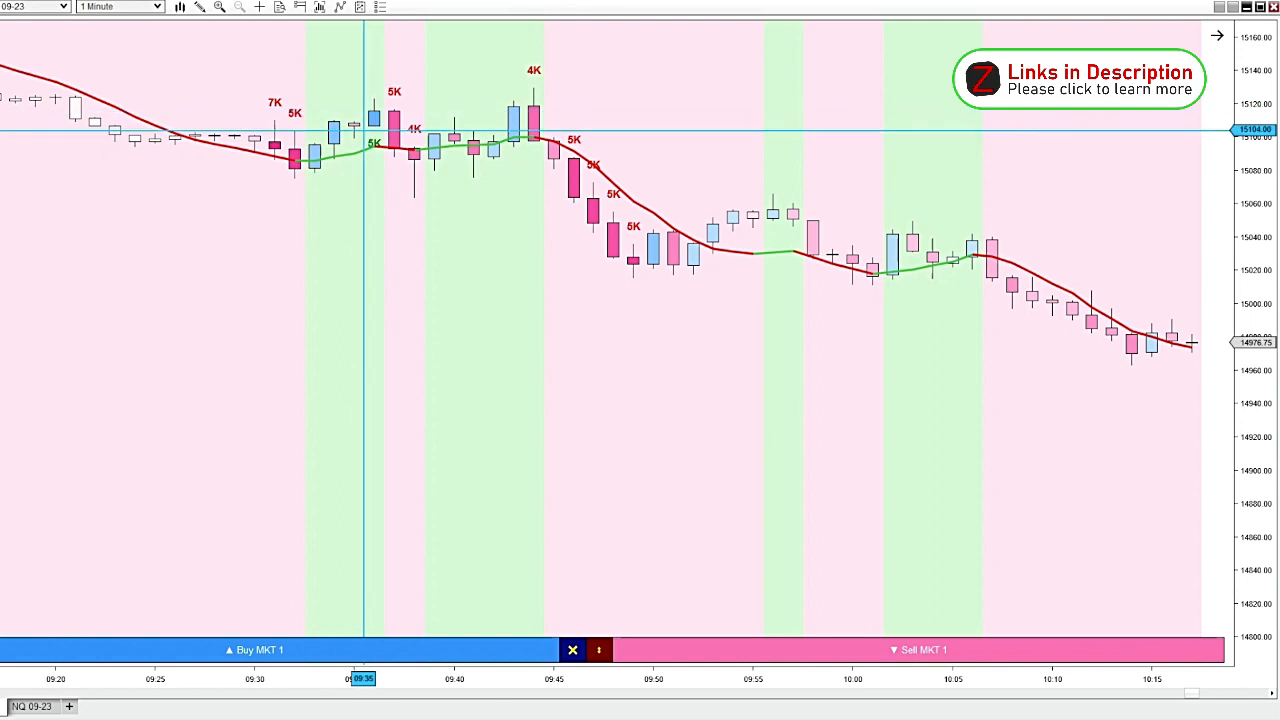
pyautogui.moveTo(368, 120)
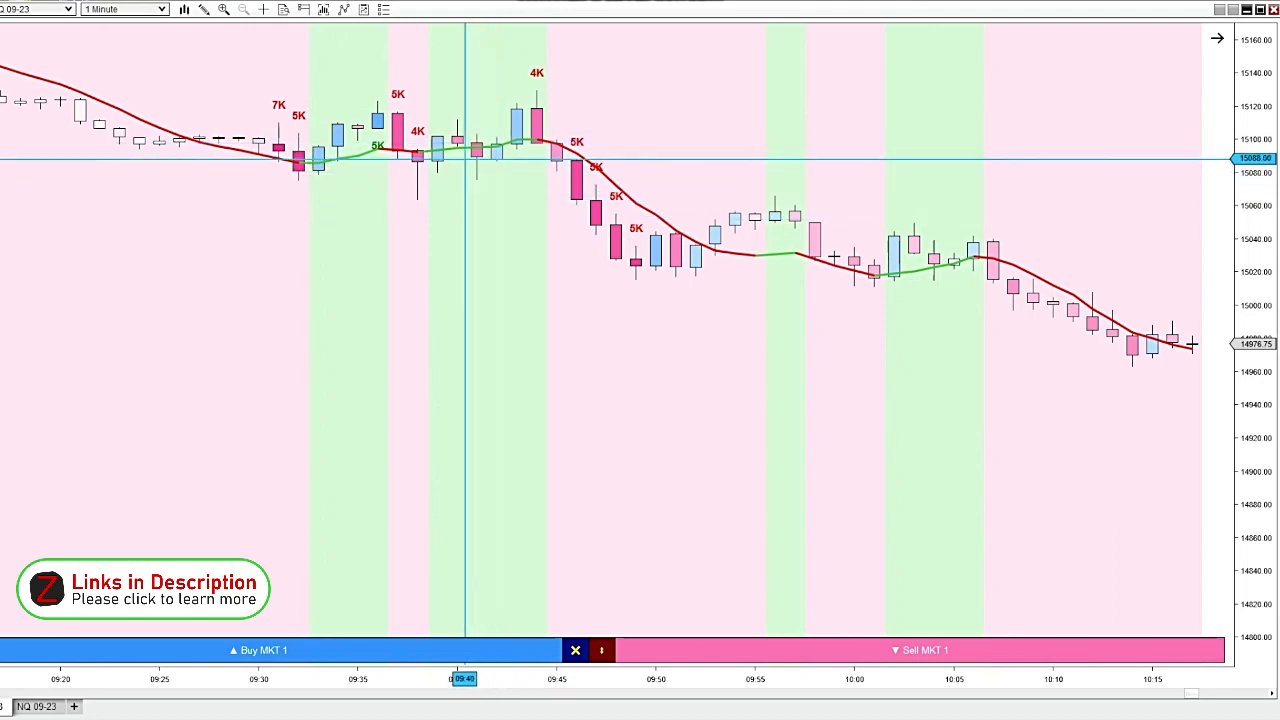
pyautogui.moveTo(512, 300)
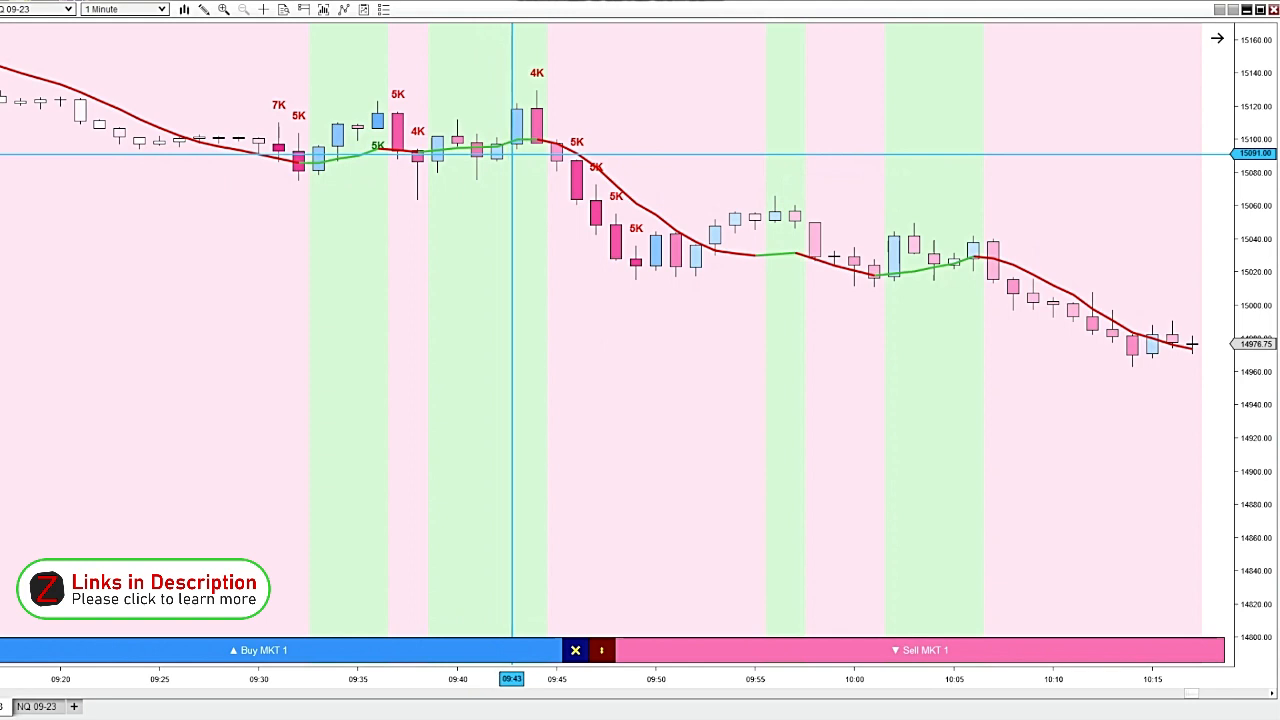
pyautogui.moveTo(504, 40)
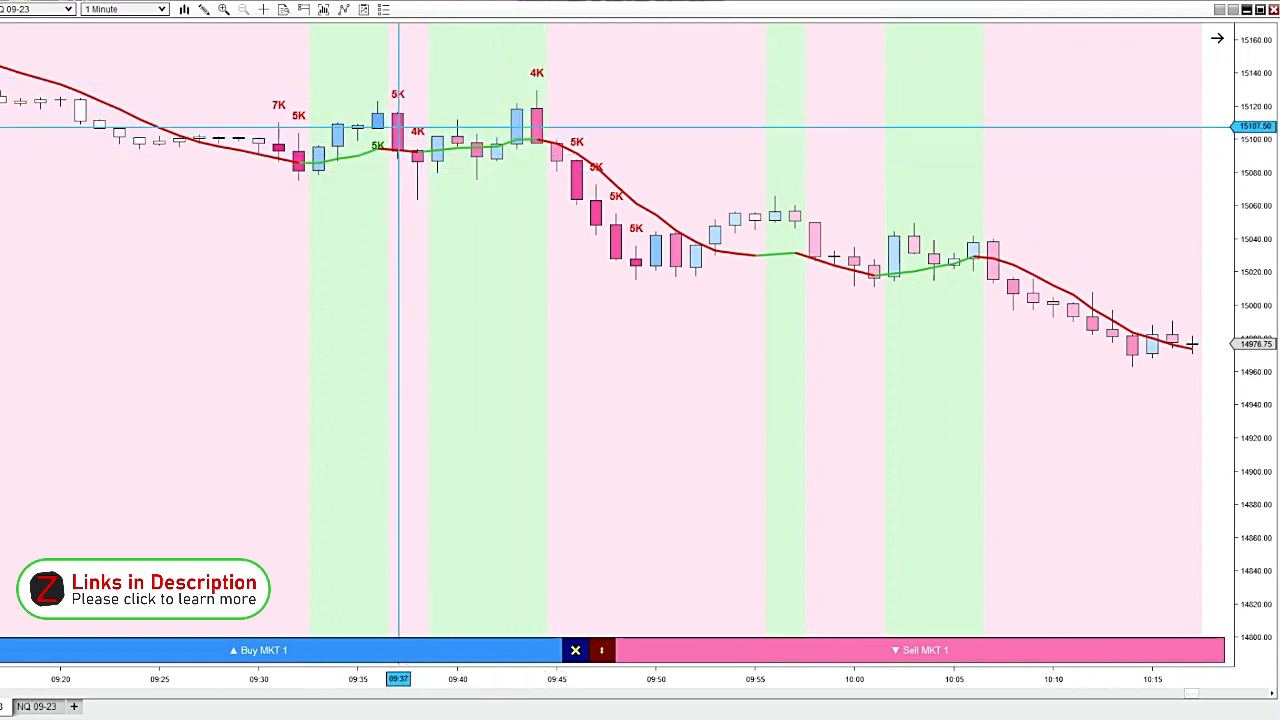
pyautogui.moveTo(444, 204)
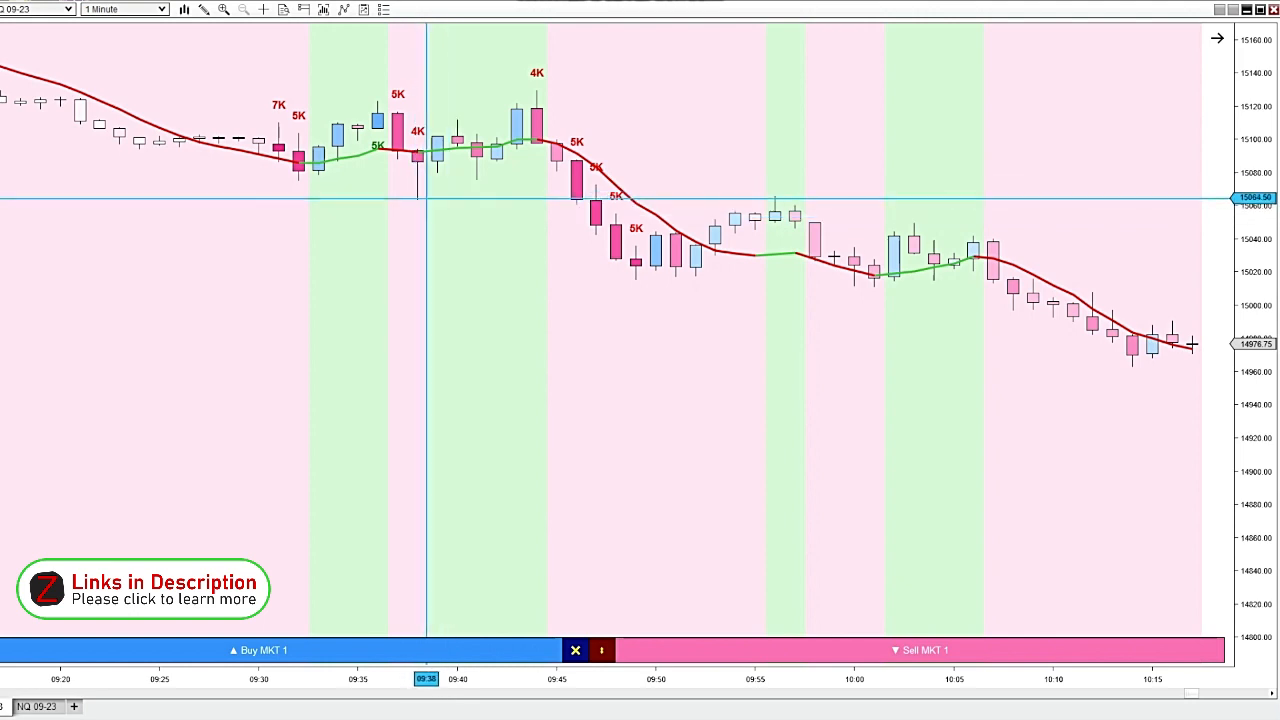
pyautogui.moveTo(510, 96)
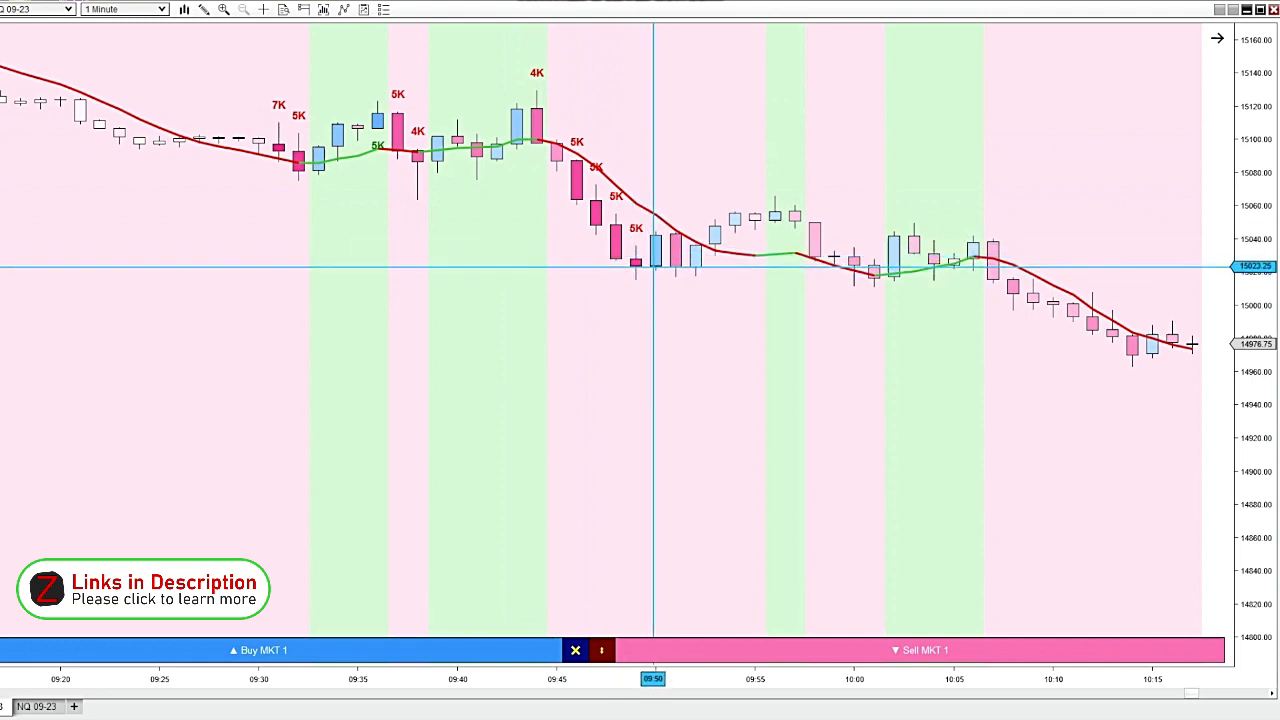
pyautogui.moveTo(616, 194)
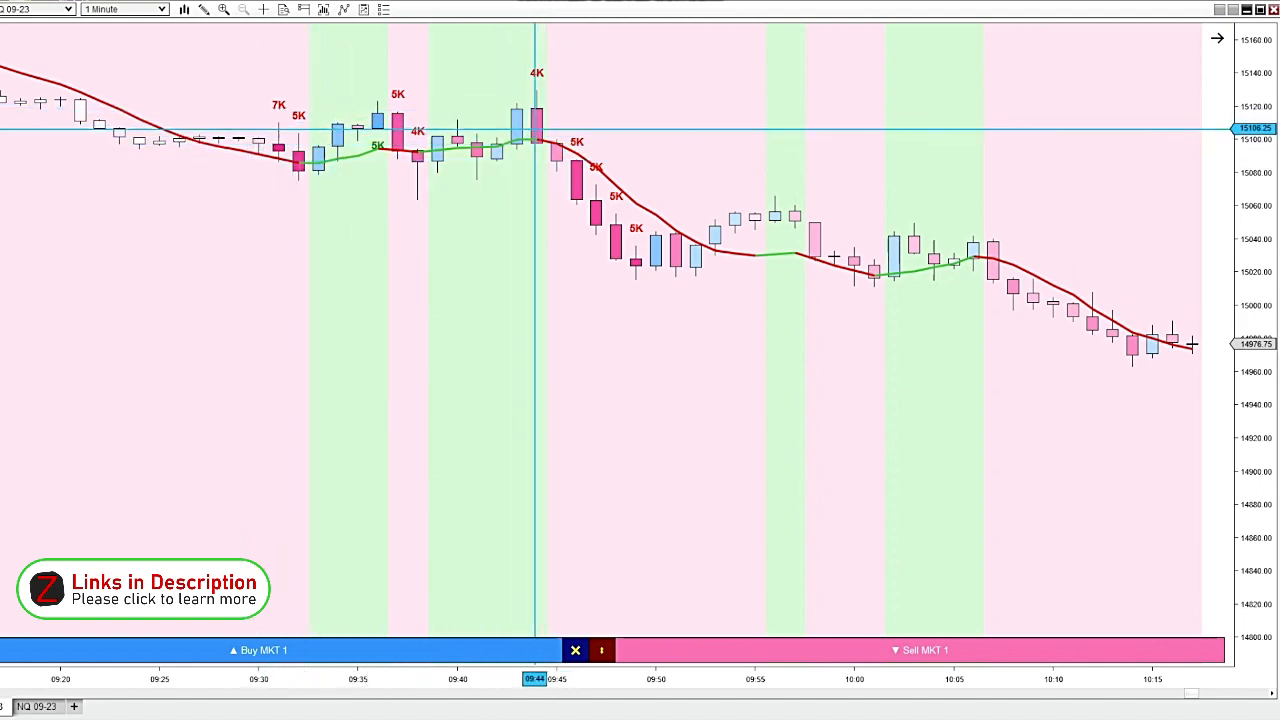
pyautogui.moveTo(440, 198)
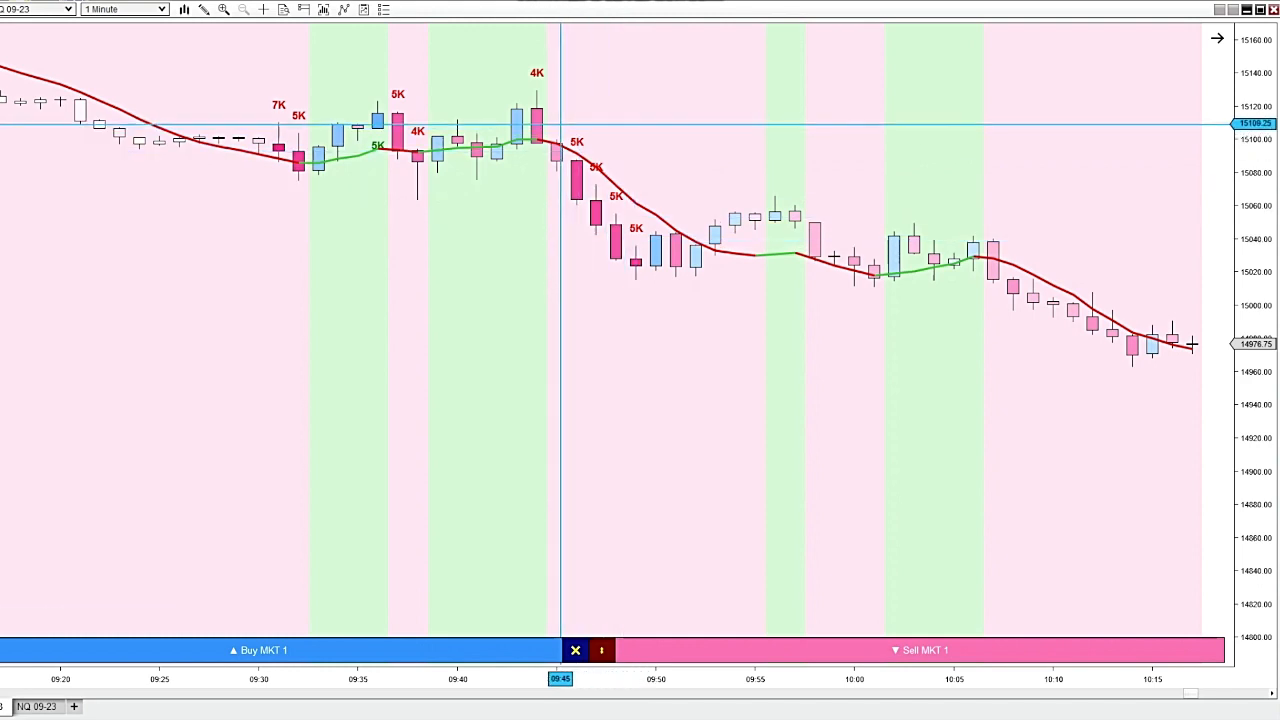
pyautogui.moveTo(648, 268)
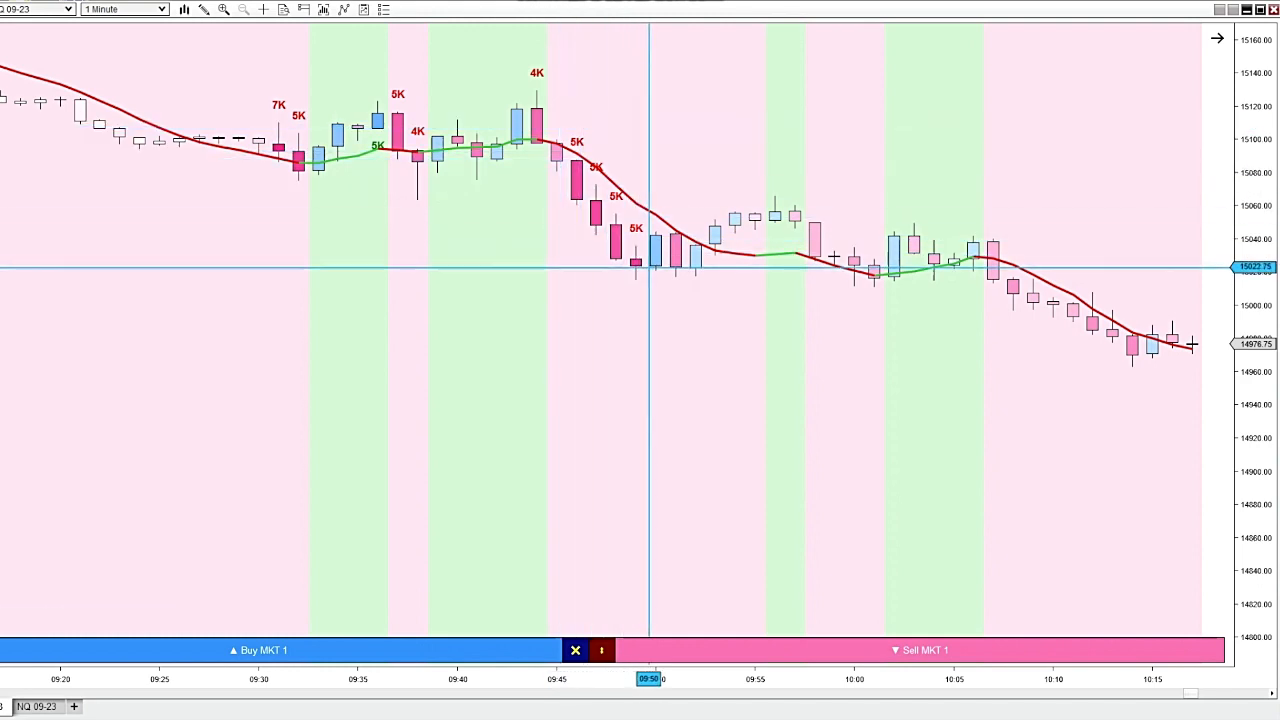
pyautogui.moveTo(660, 280)
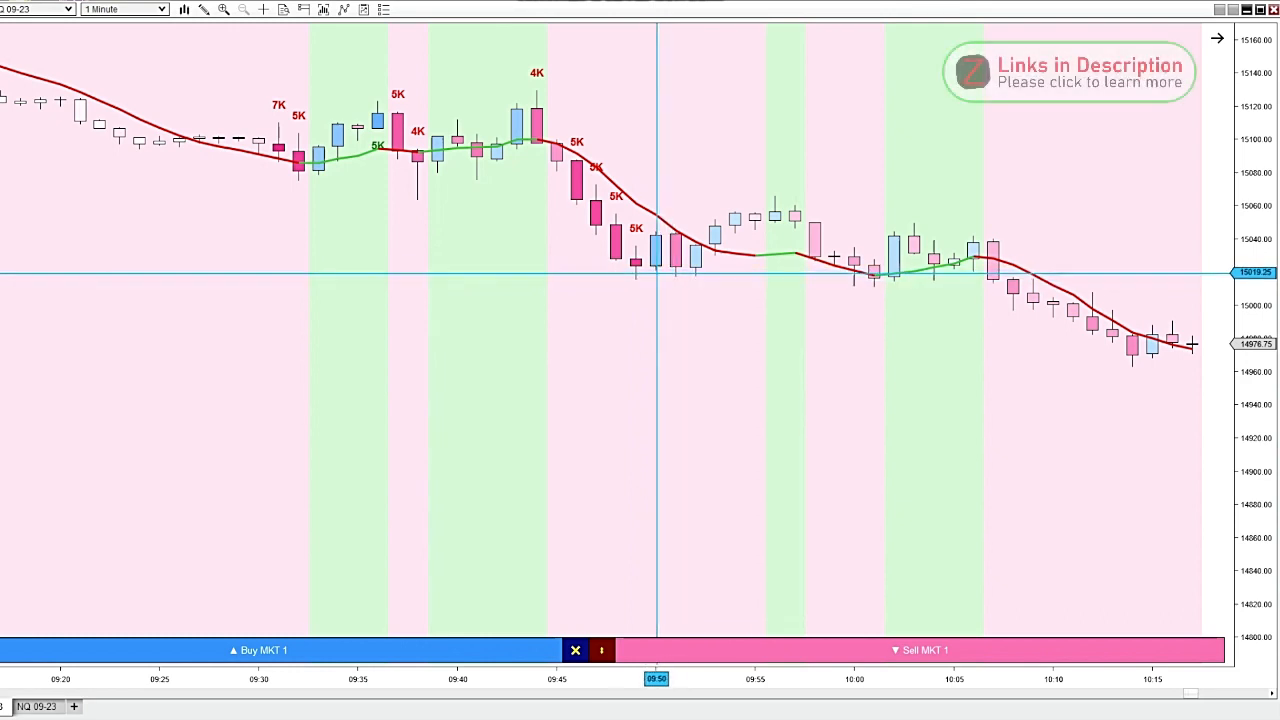
pyautogui.moveTo(732, 280)
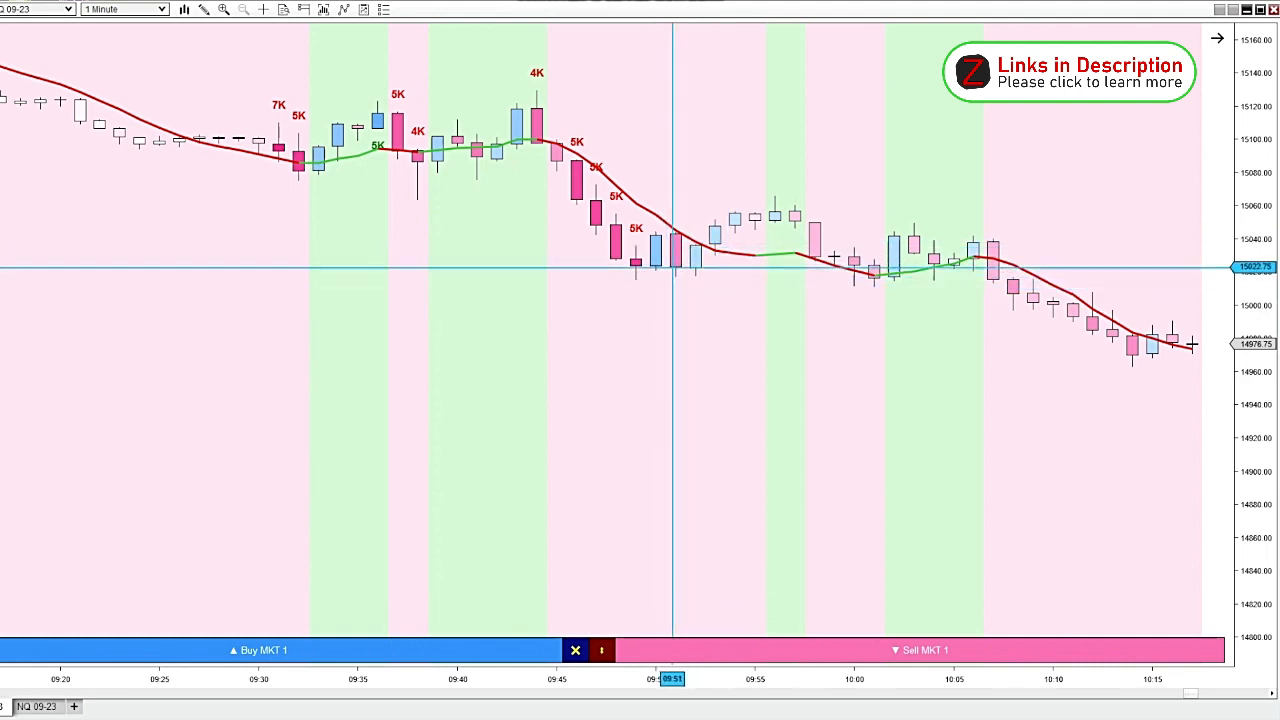
pyautogui.moveTo(380, 168)
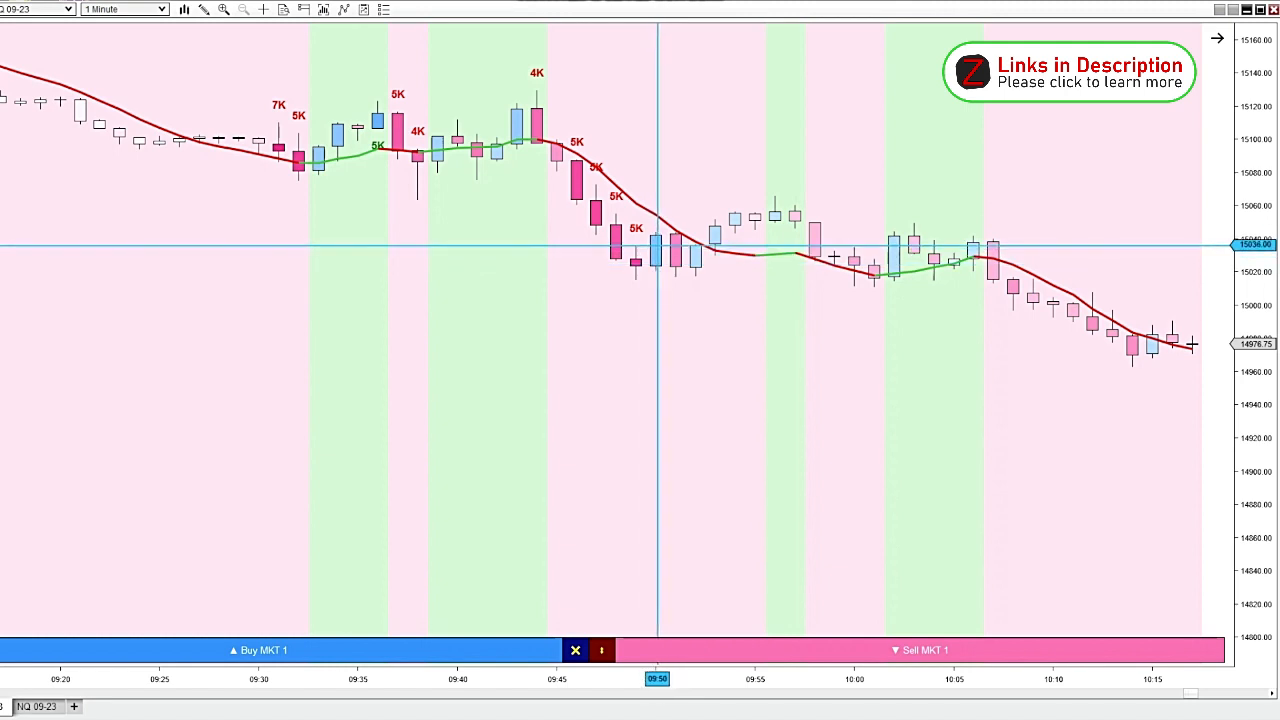
pyautogui.moveTo(662, 216)
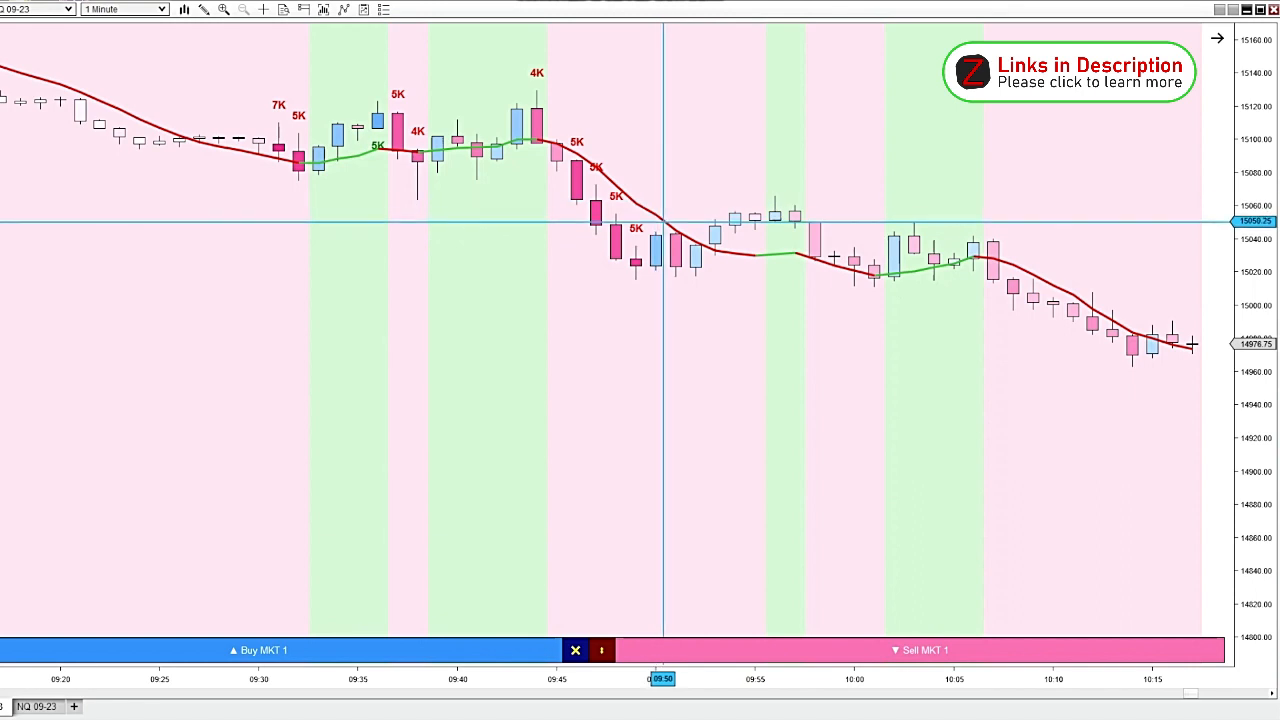
pyautogui.moveTo(668, 220)
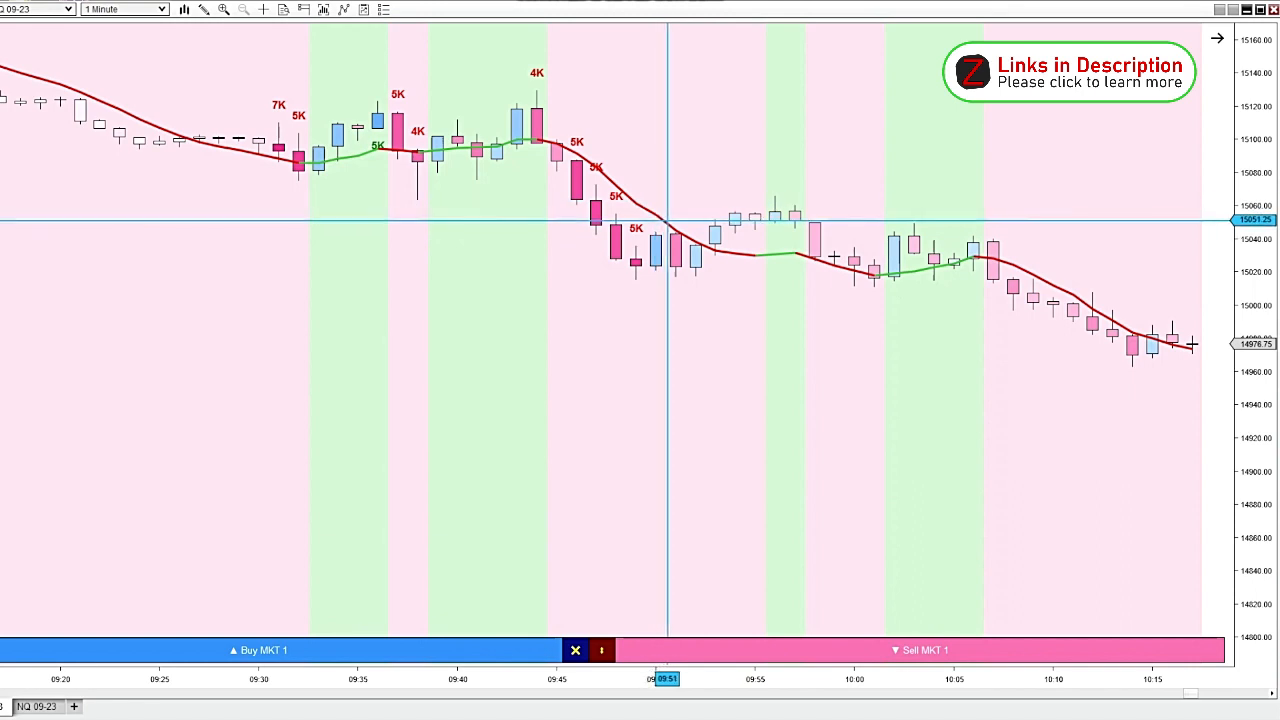
pyautogui.click(124, 8)
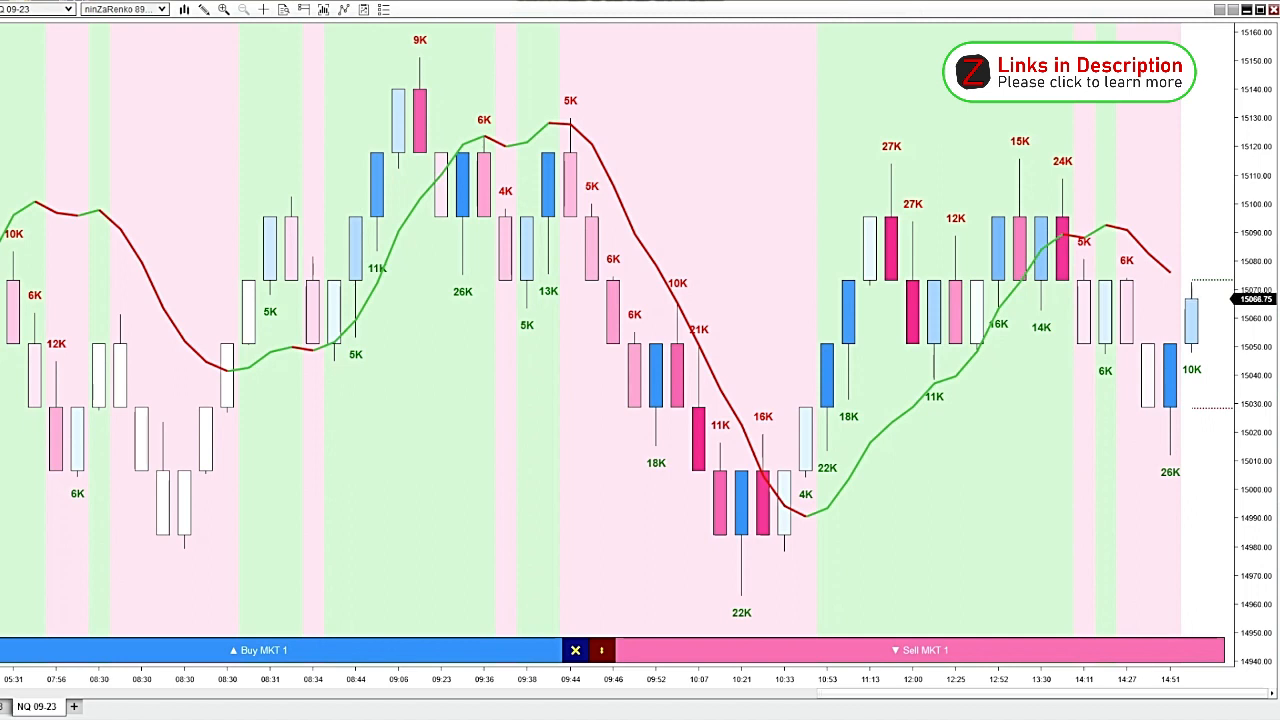
pyautogui.moveTo(440, 528)
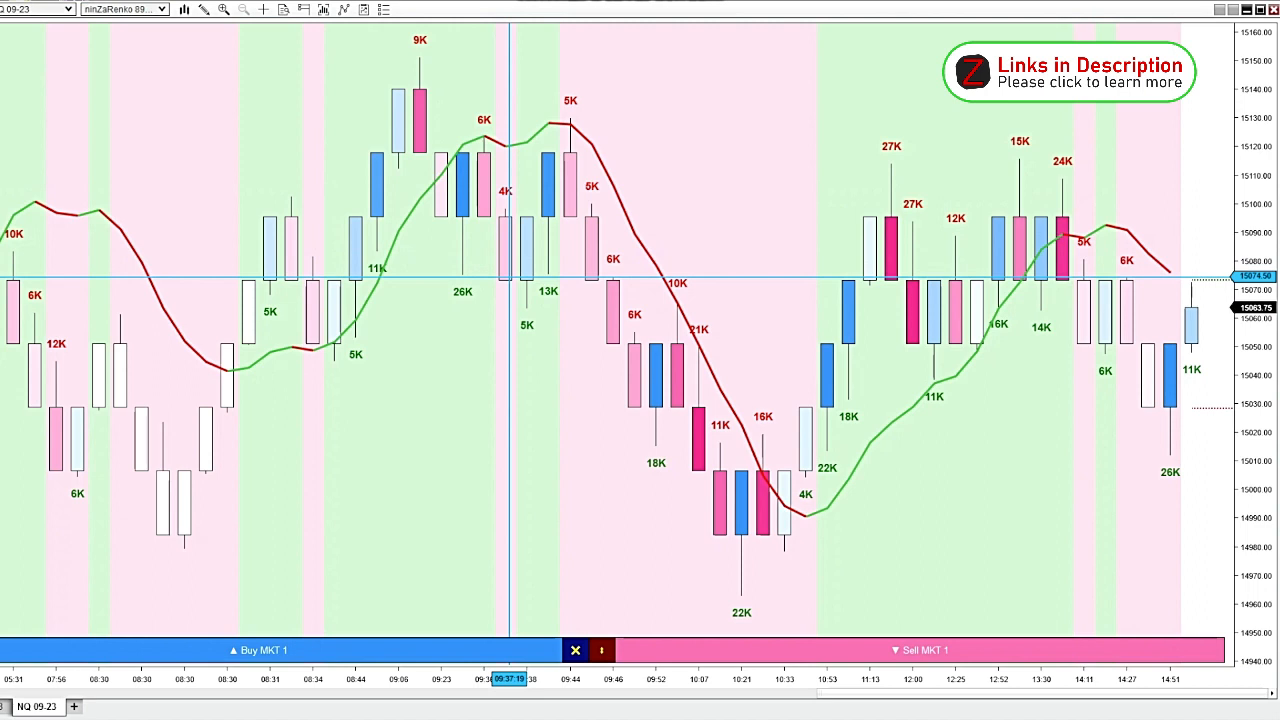
pyautogui.moveTo(468, 300)
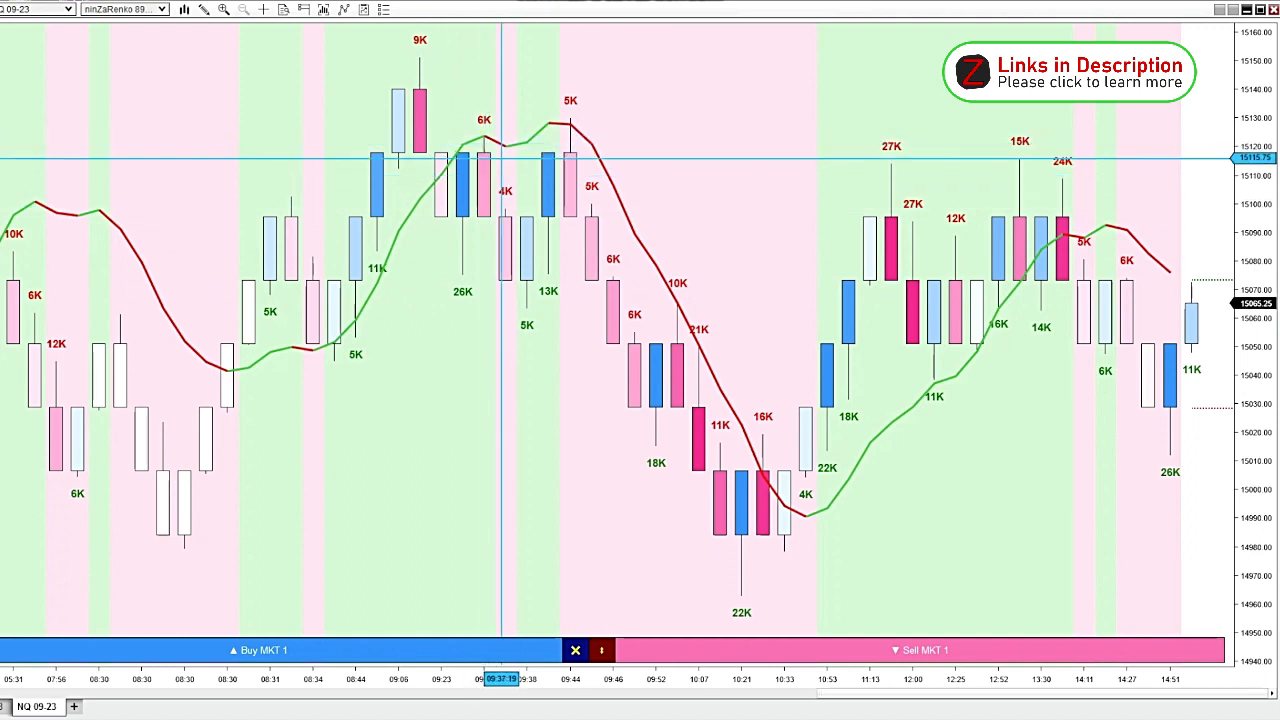
pyautogui.moveTo(508, 206)
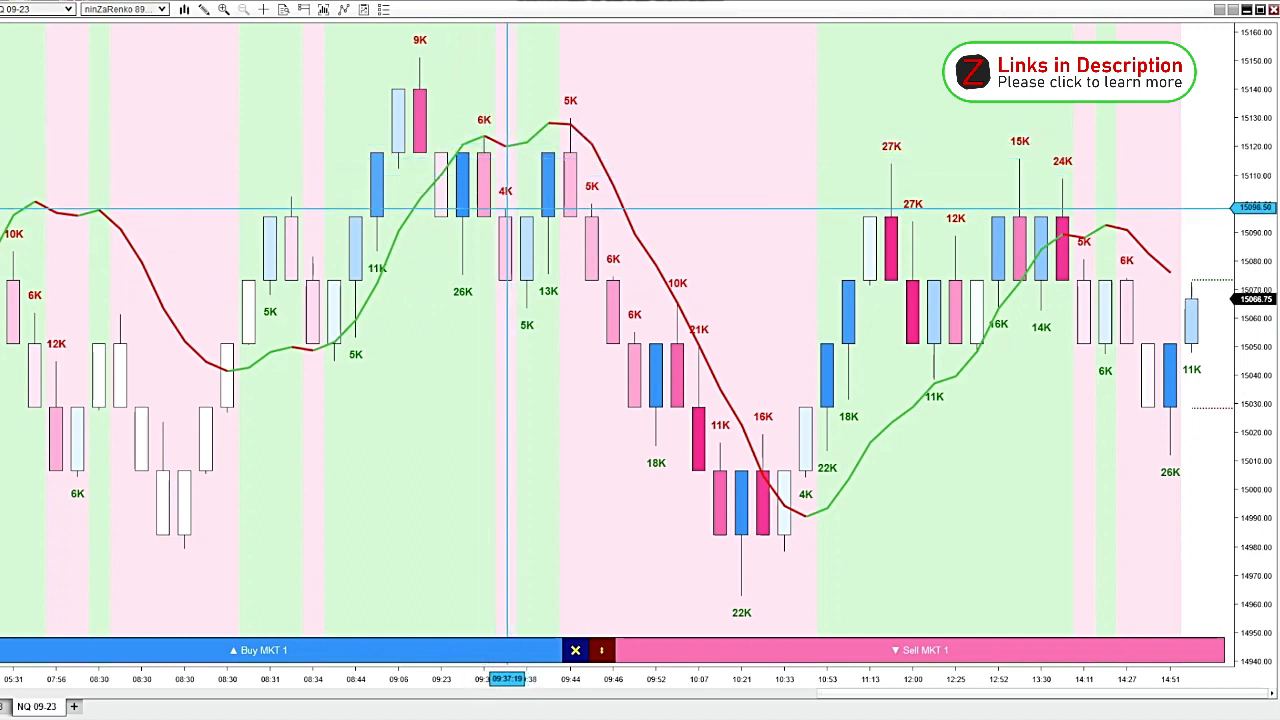
pyautogui.moveTo(516, 232)
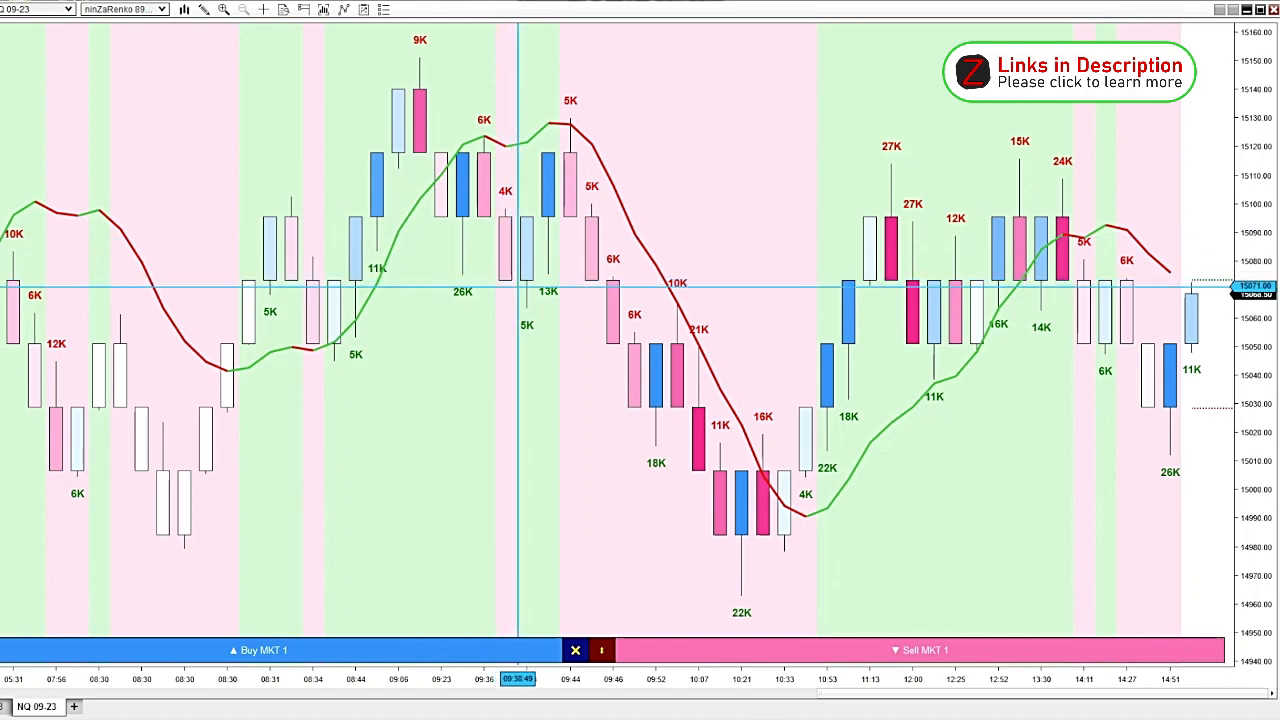
pyautogui.moveTo(440, 296)
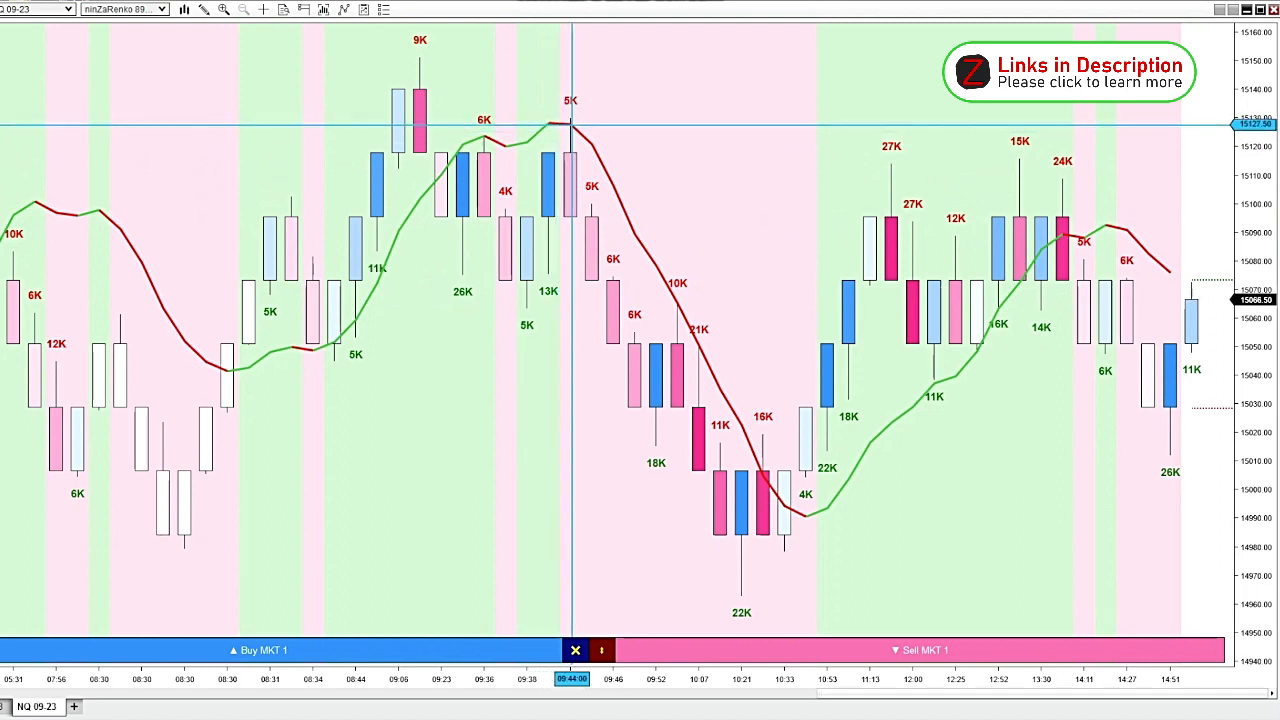
pyautogui.moveTo(596, 230)
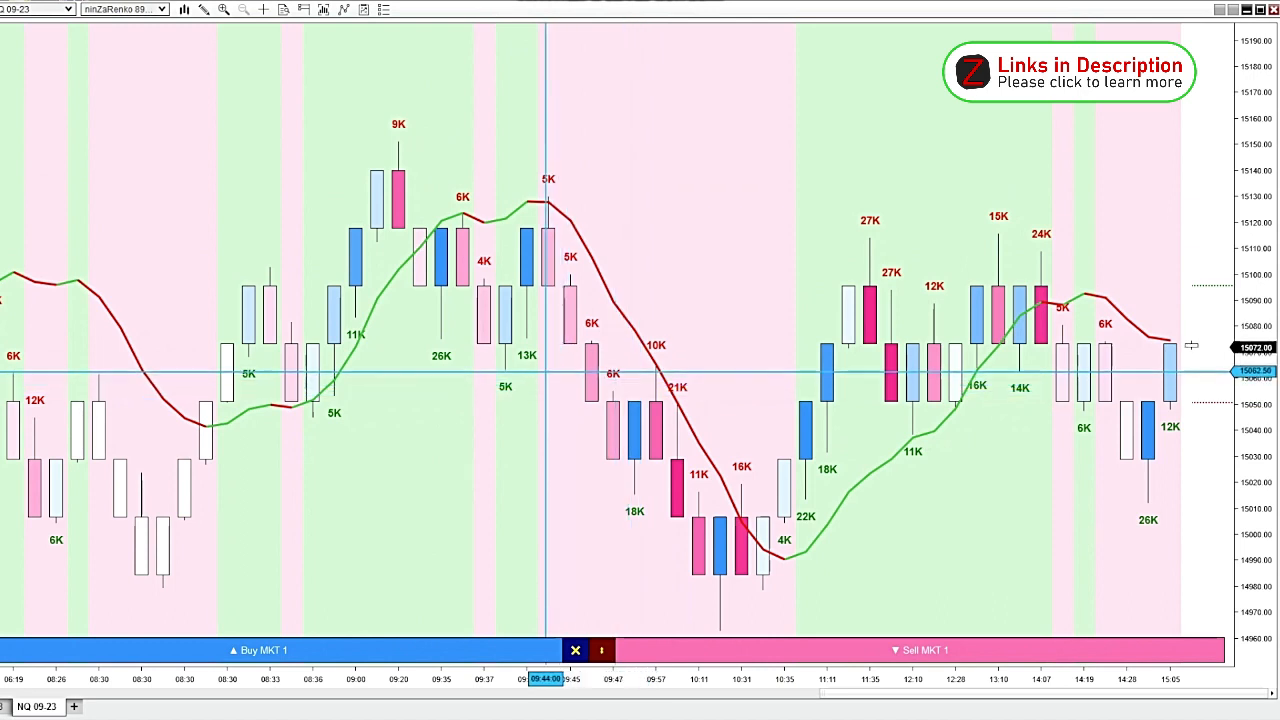
pyautogui.moveTo(532, 376)
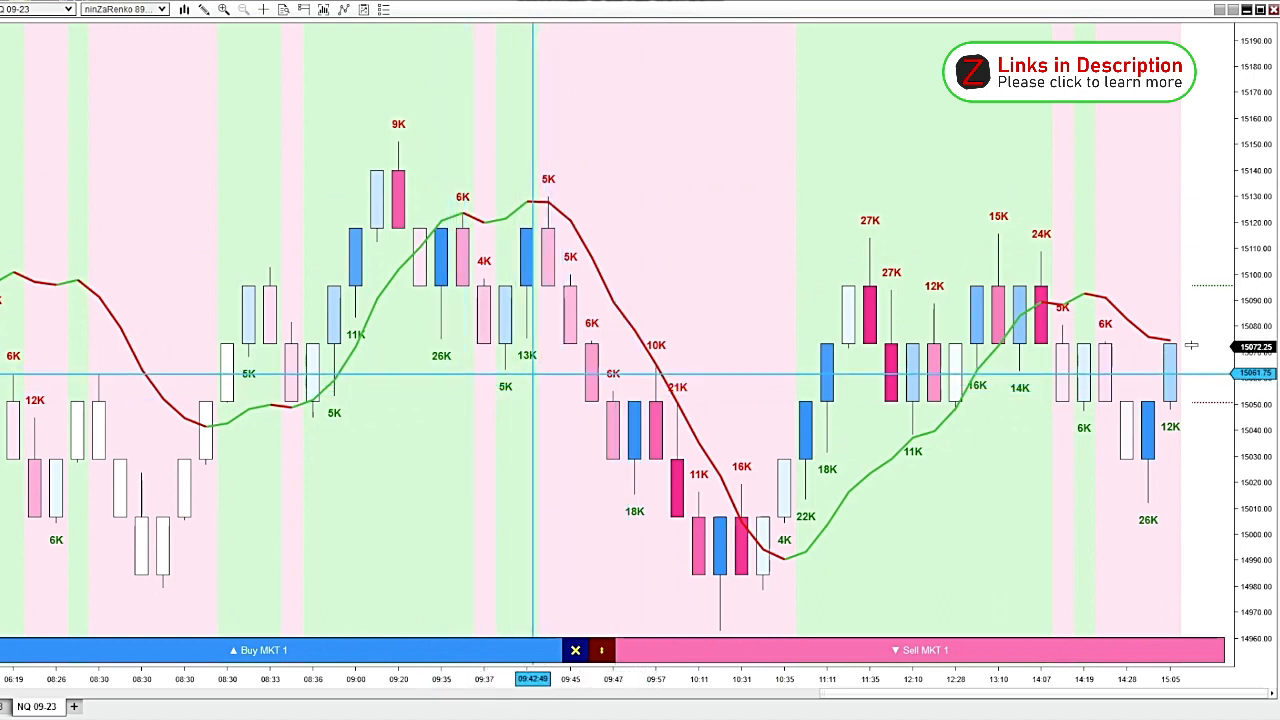
pyautogui.moveTo(548, 376)
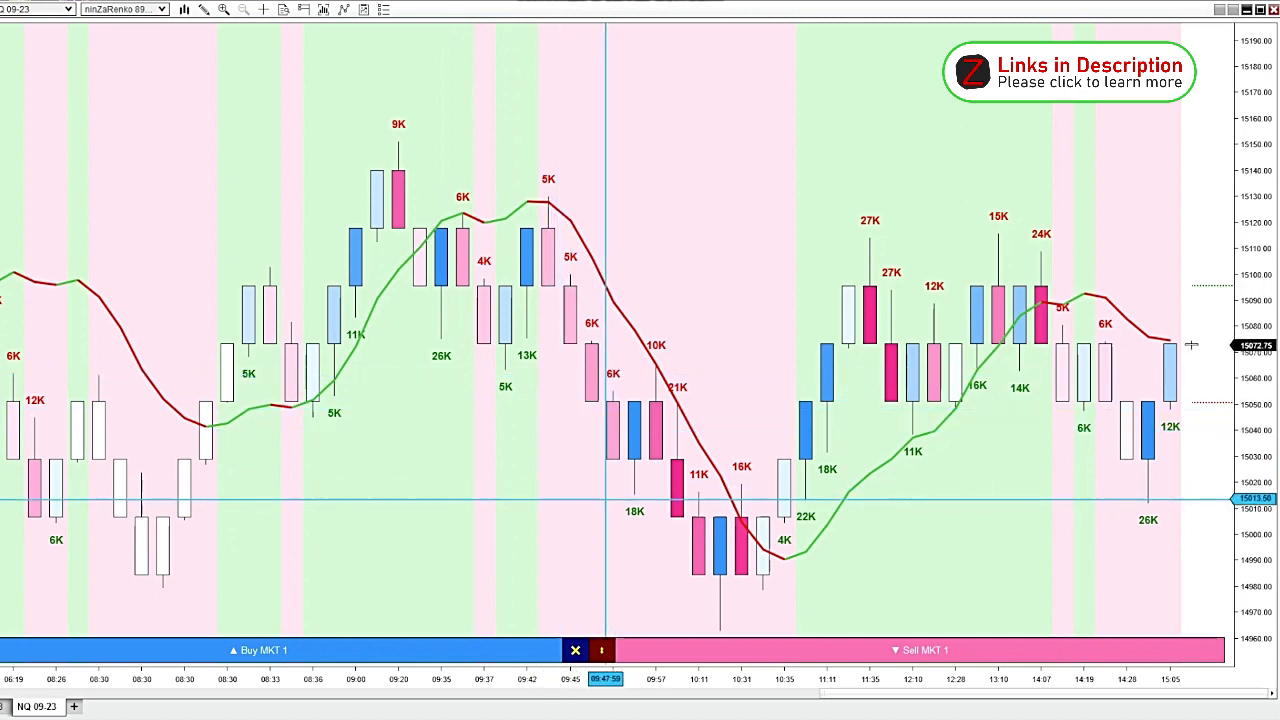
pyautogui.moveTo(596, 488)
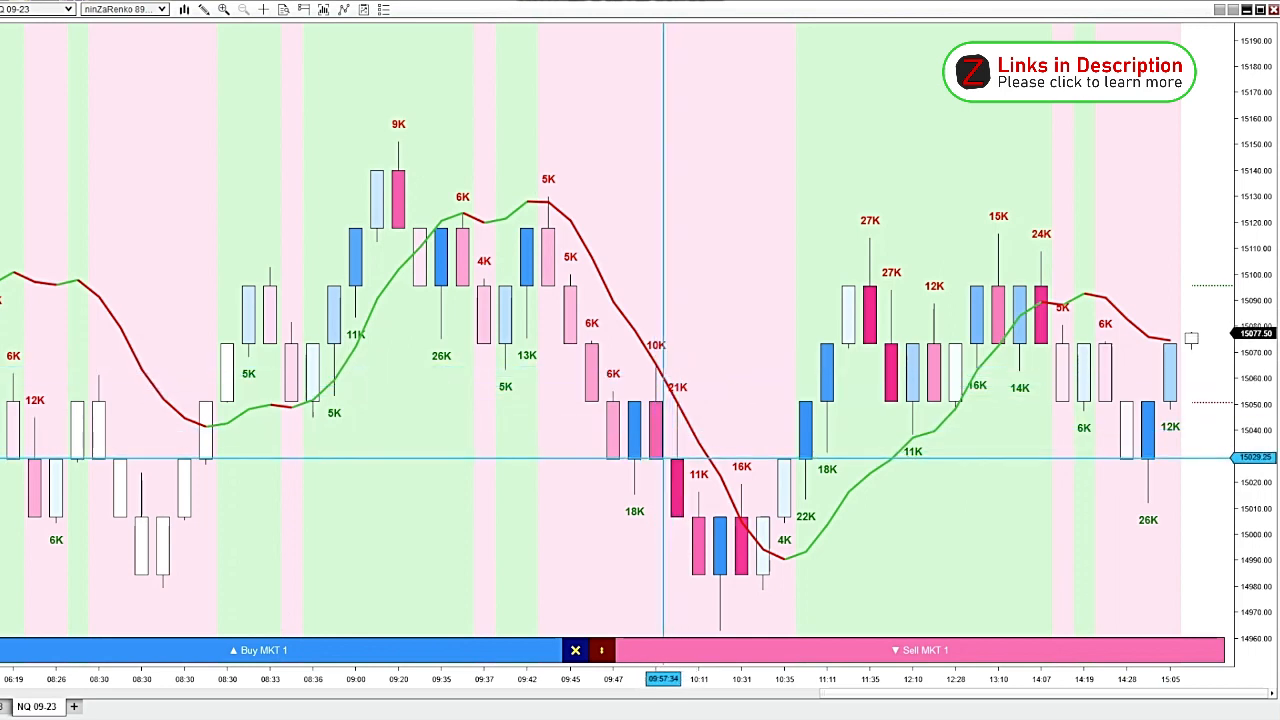
pyautogui.moveTo(640, 378)
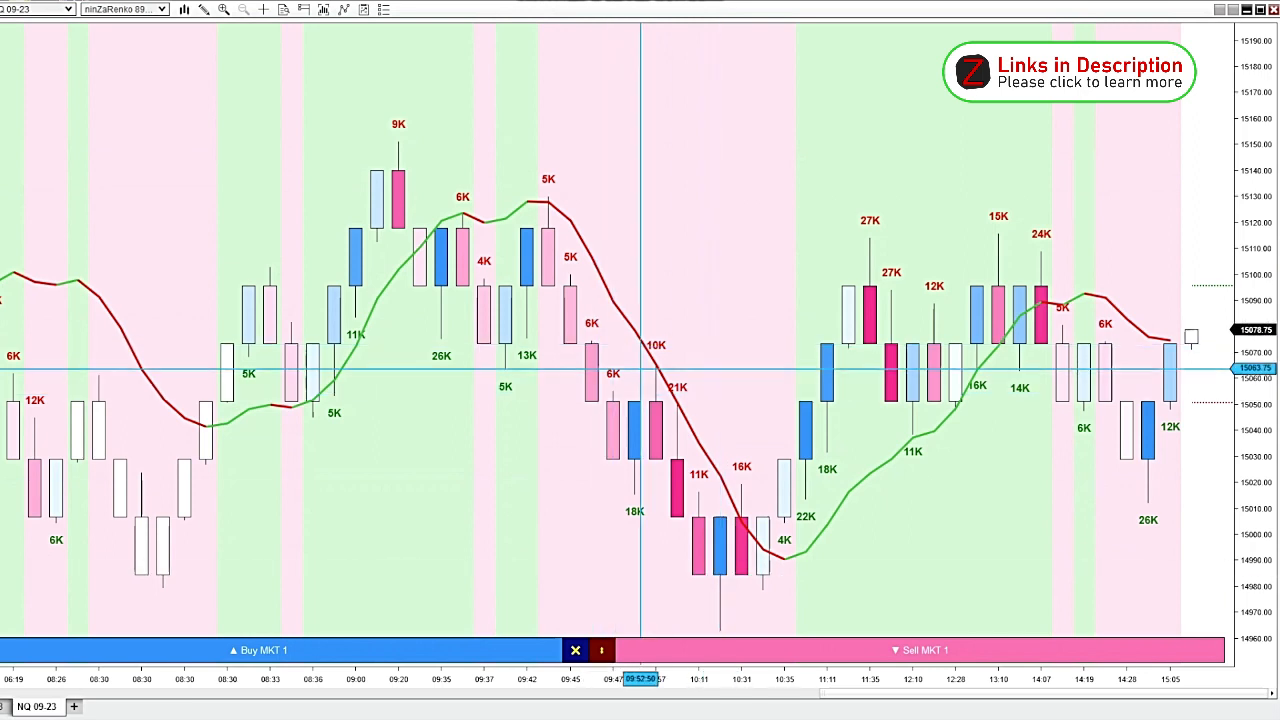
pyautogui.moveTo(670, 340)
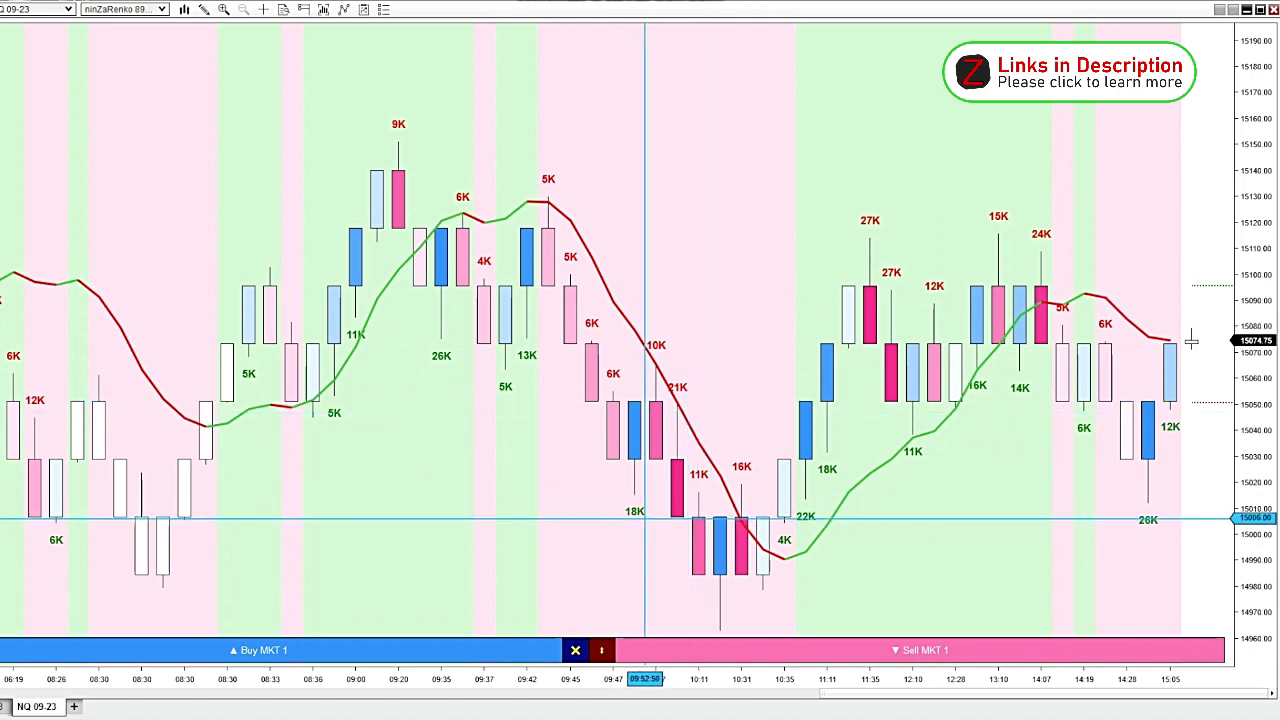
pyautogui.moveTo(644, 500)
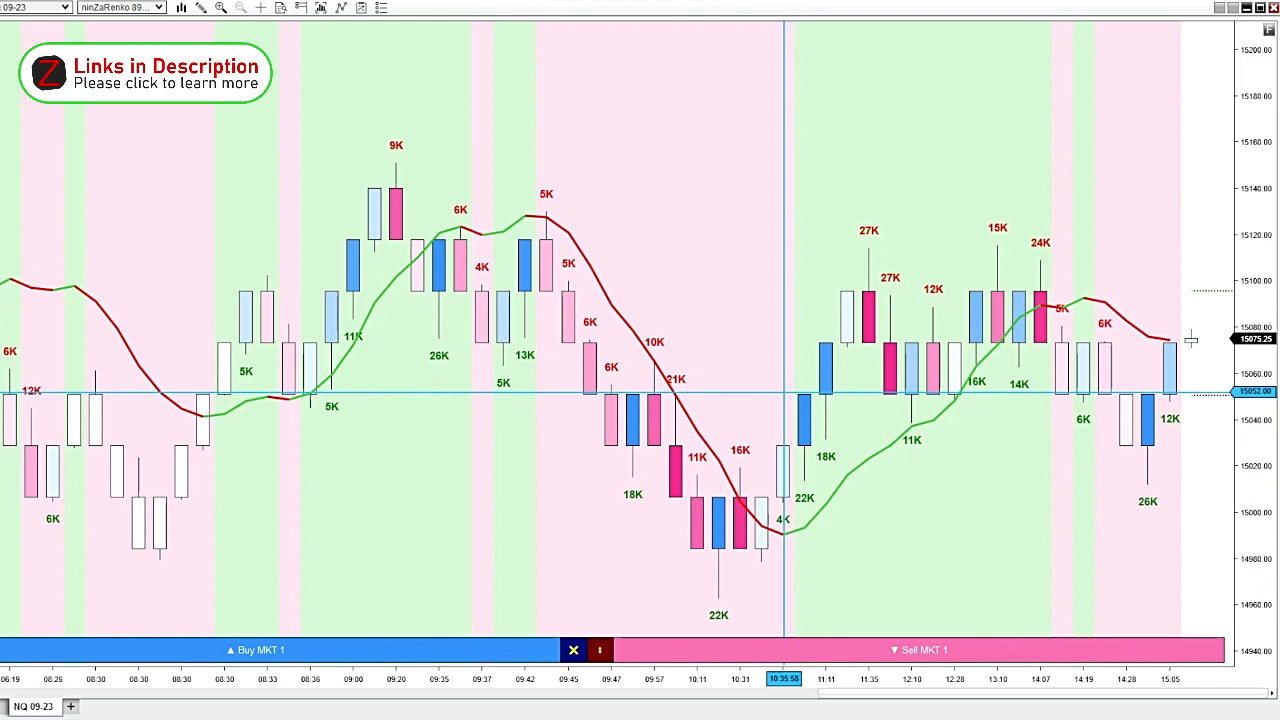
pyautogui.moveTo(800, 256)
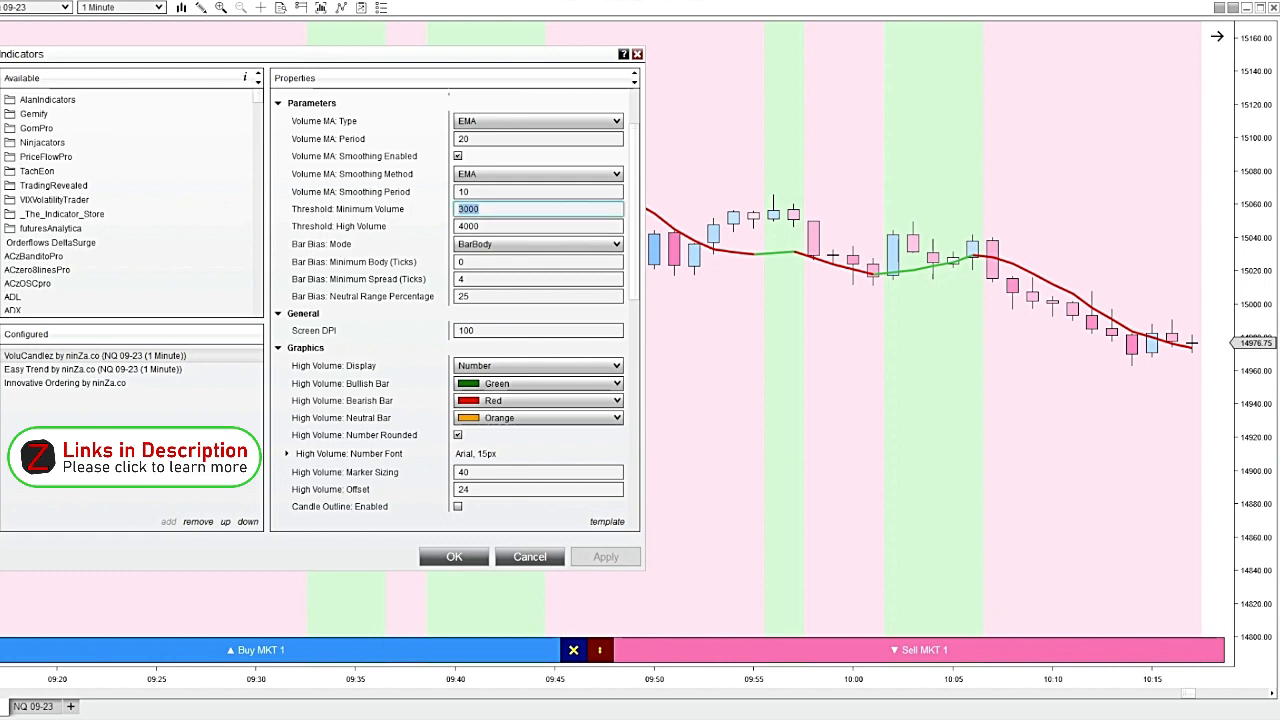
# Apply minimum volume threshold 1000 and high volume threshold 2000 to the volume-candle indicator.
pyautogui.write('1')
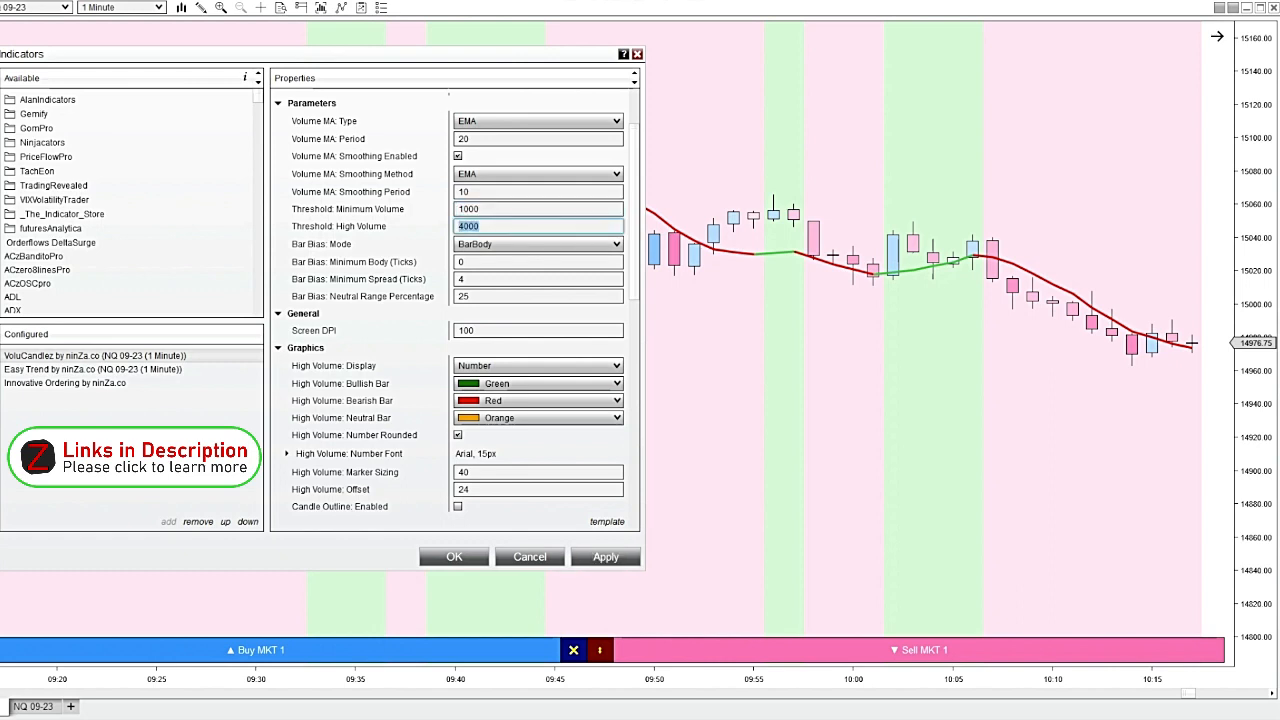
pyautogui.write('2000')
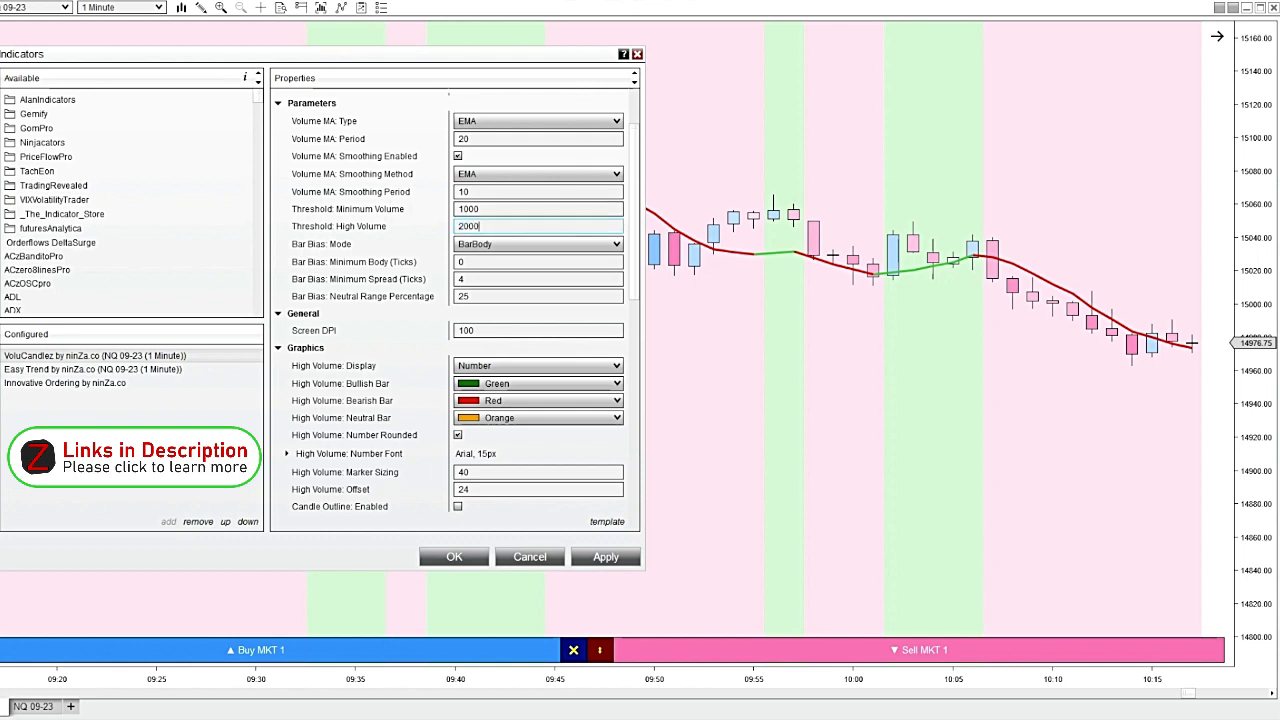
pyautogui.click(452, 556)
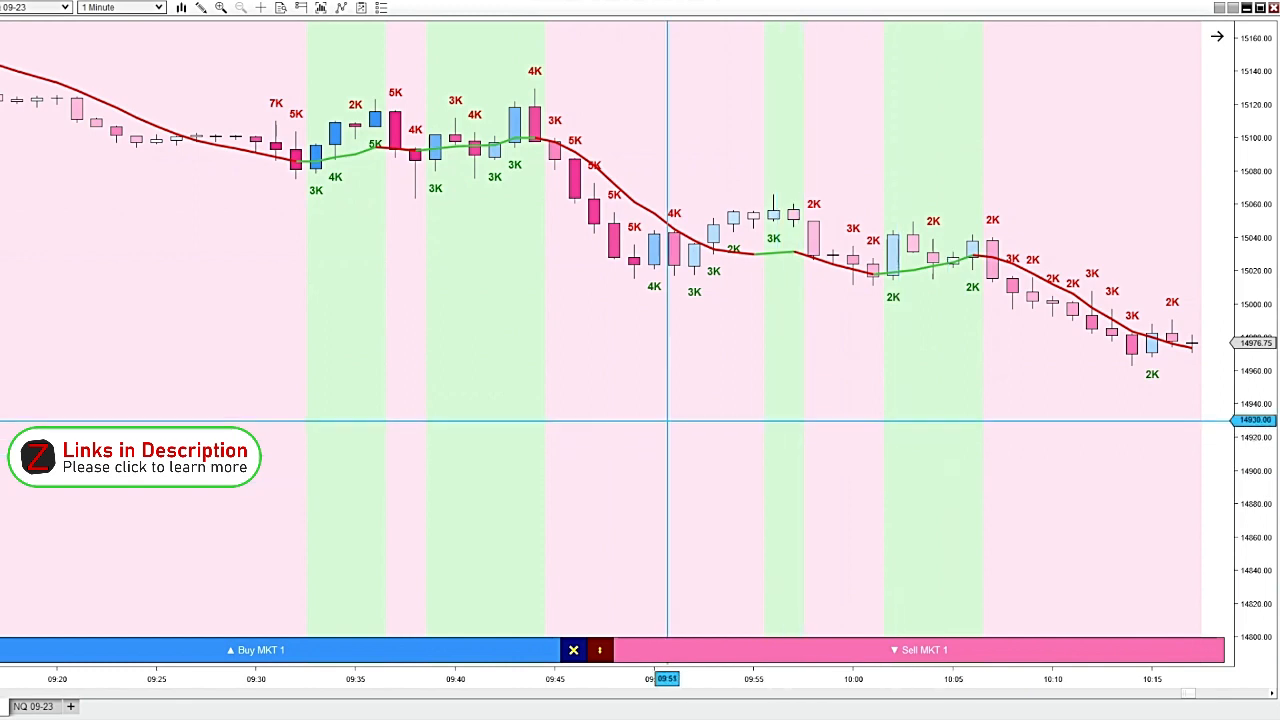
pyautogui.moveTo(616, 336)
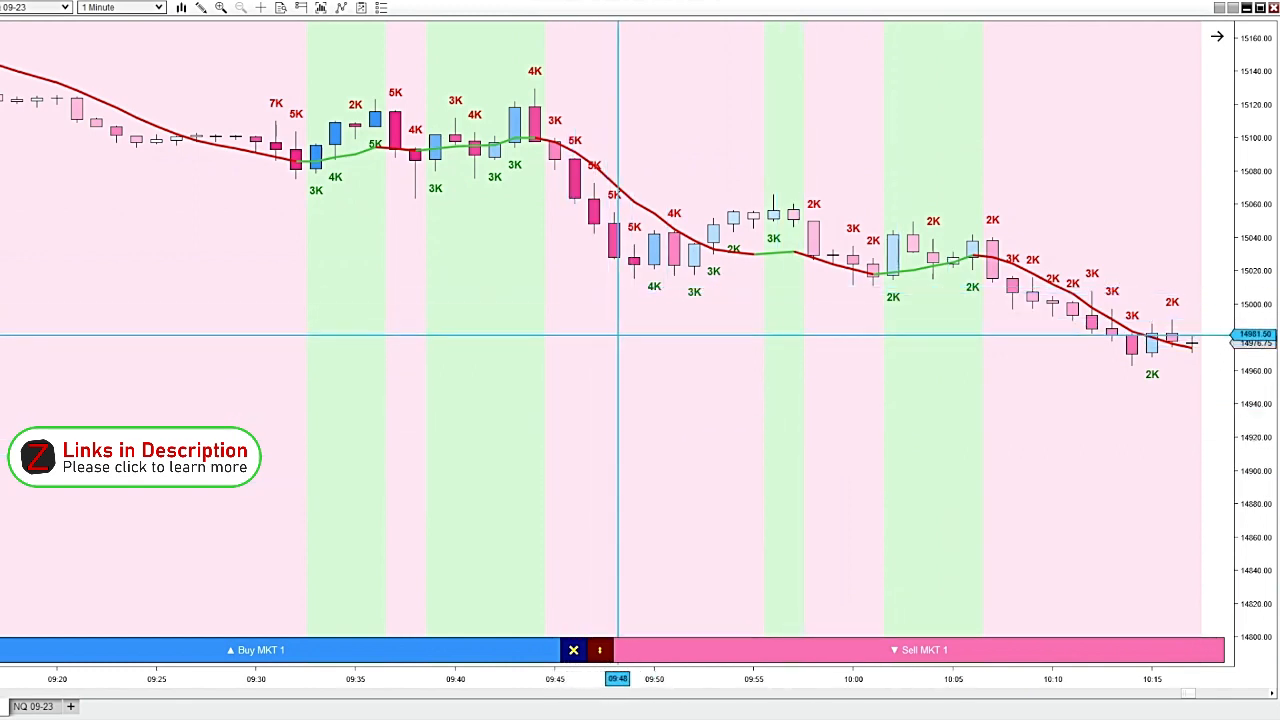
pyautogui.moveTo(800, 208)
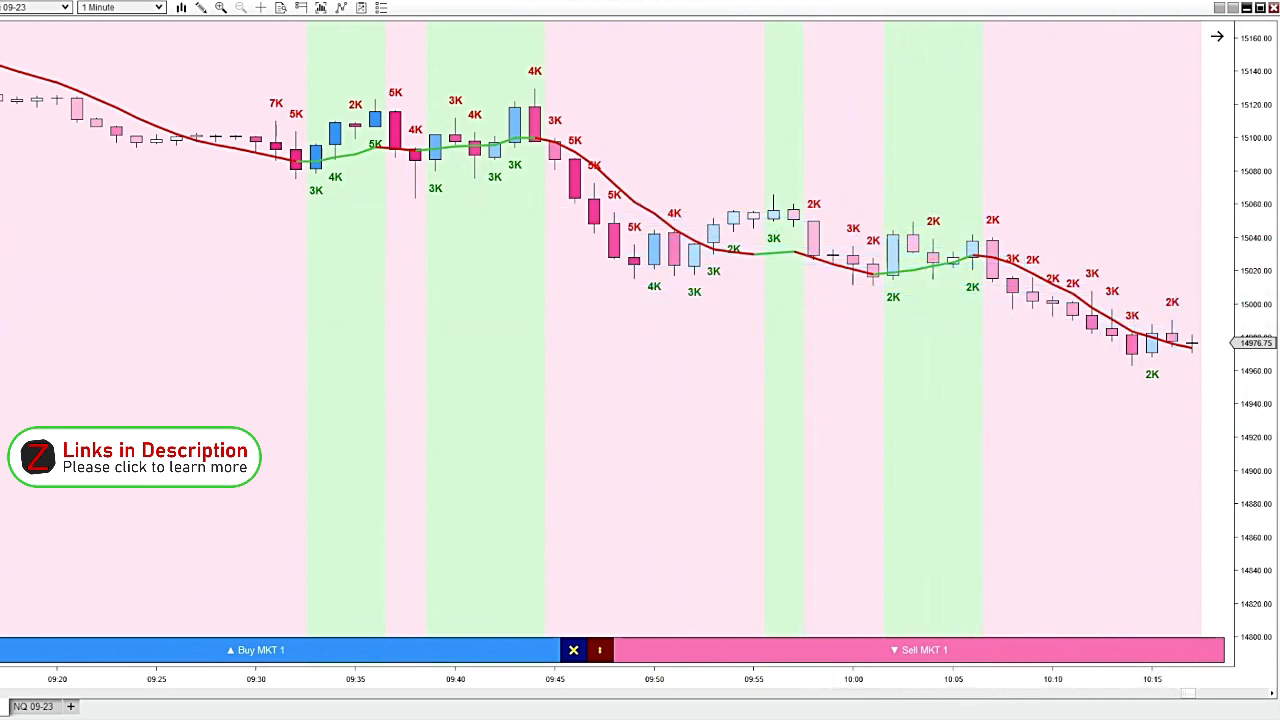
pyautogui.moveTo(980, 338)
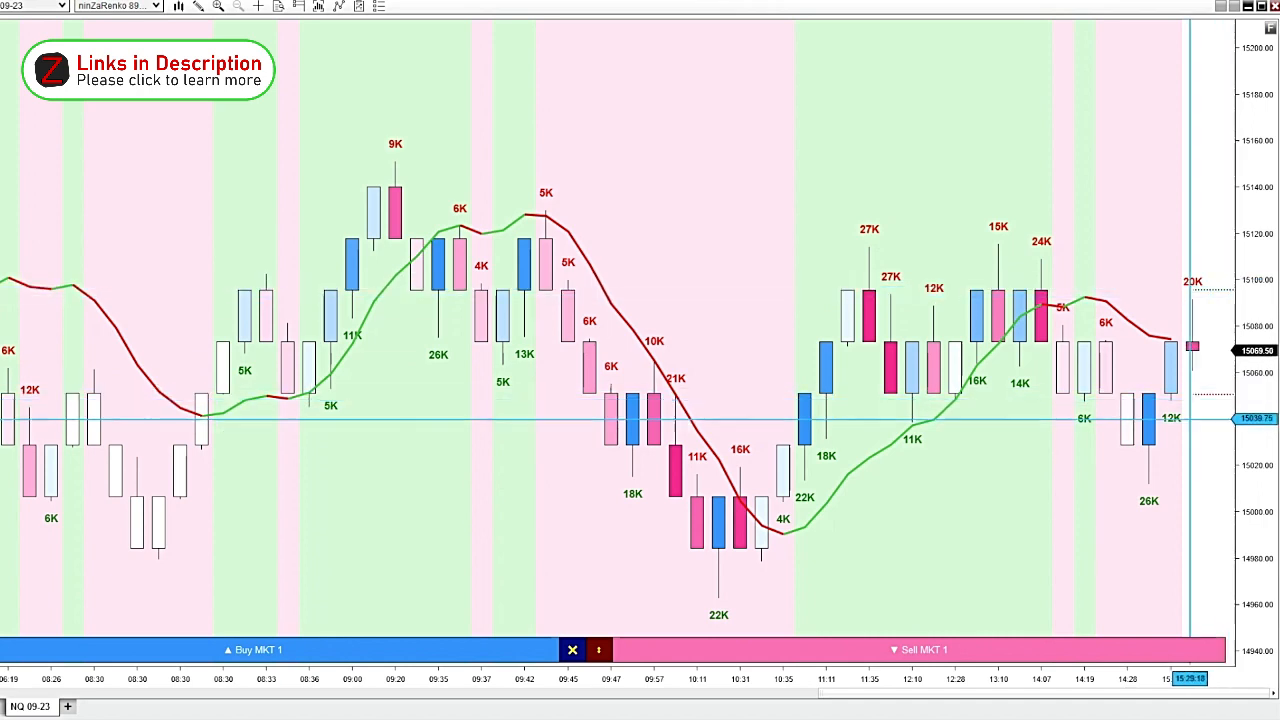
# Show the 5-minute NQ 09-23 chart with trend shading, moving average and volume labels.
pyautogui.click(116, 6)
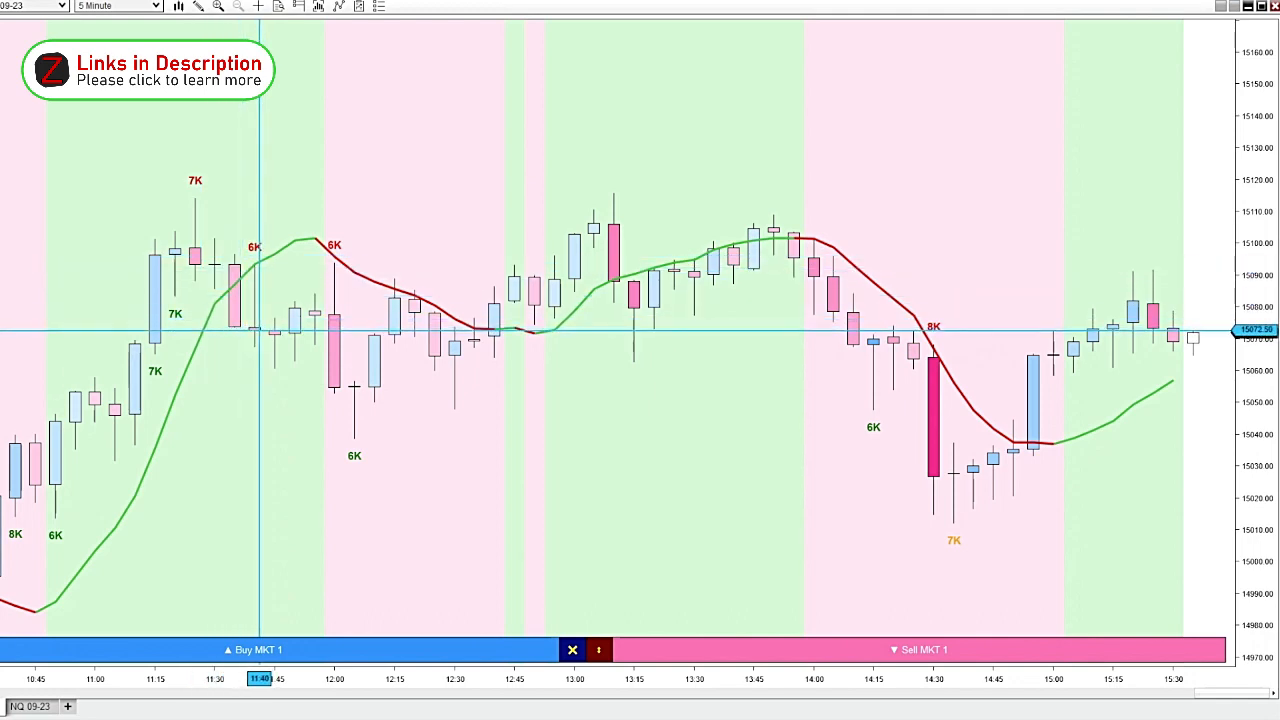
pyautogui.moveTo(318, 380)
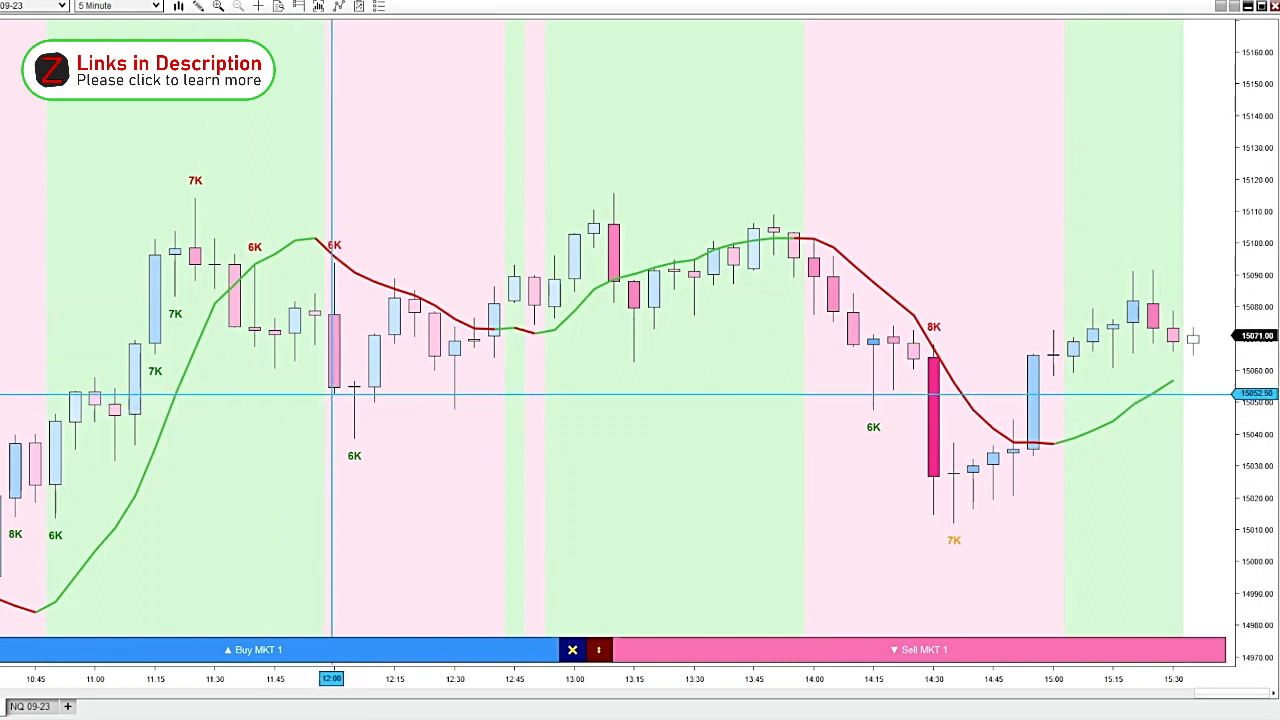
pyautogui.moveTo(316, 390)
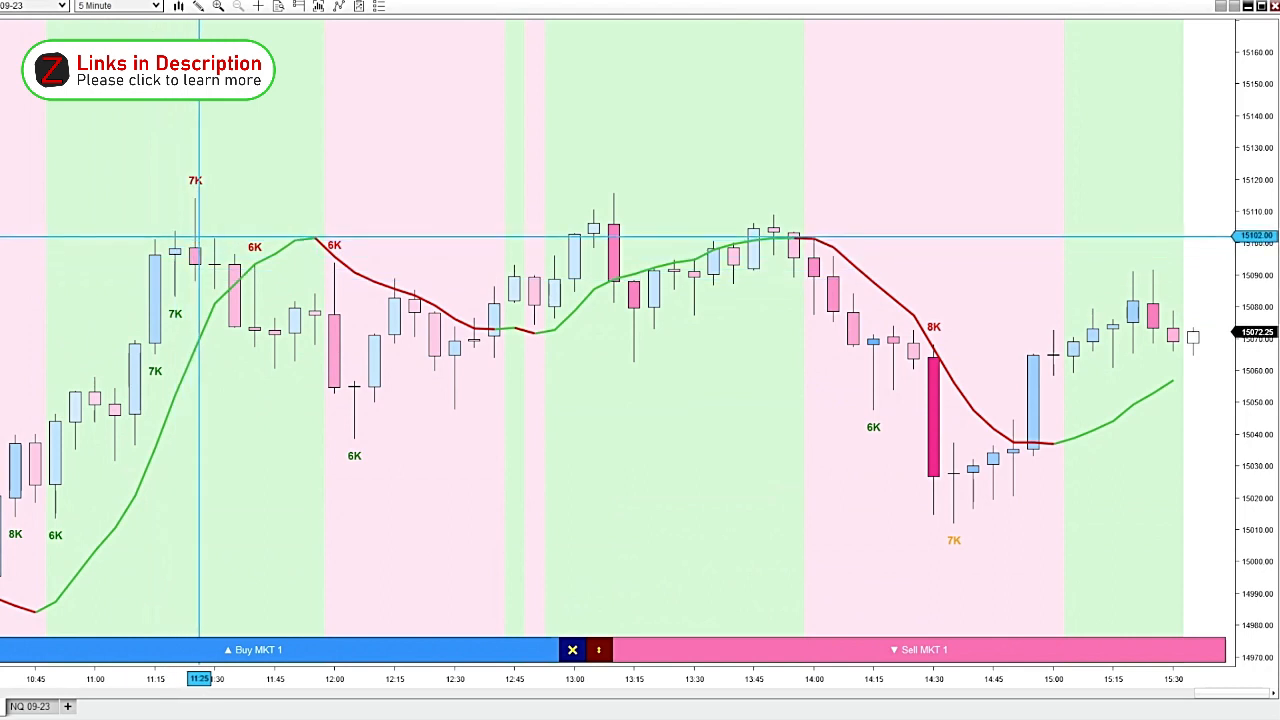
pyautogui.moveTo(336, 384)
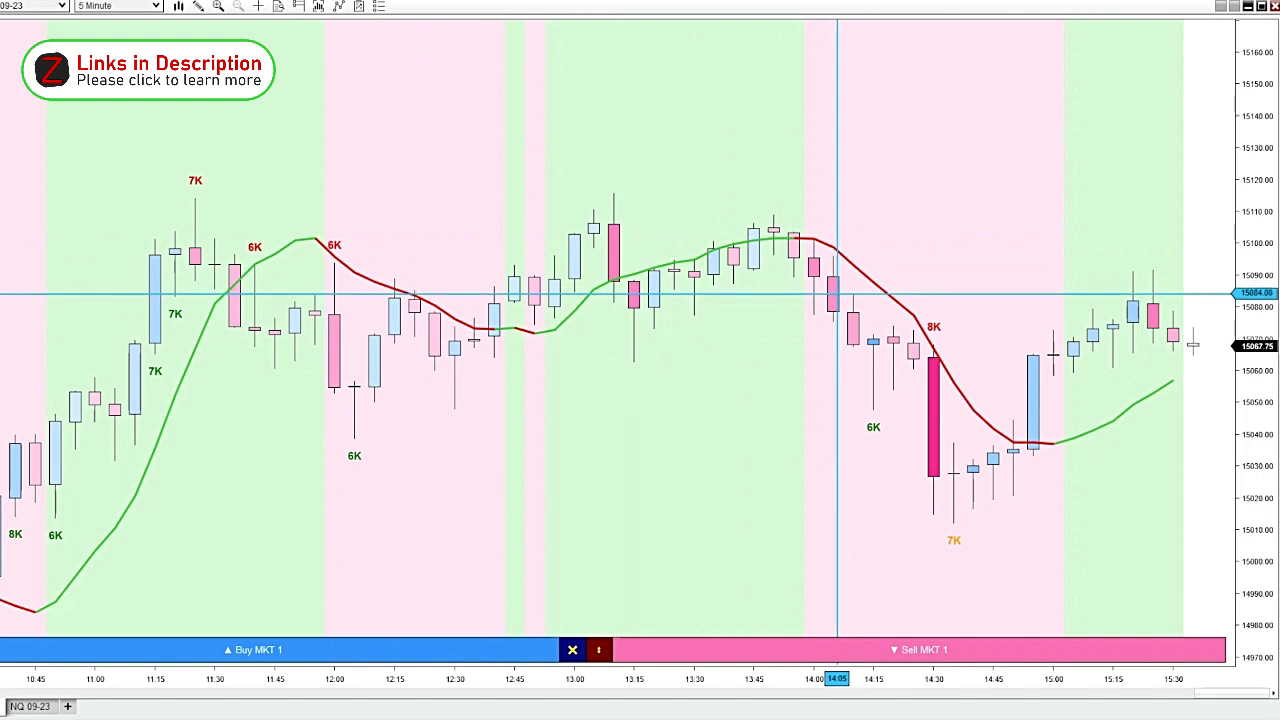
pyautogui.moveTo(876, 344)
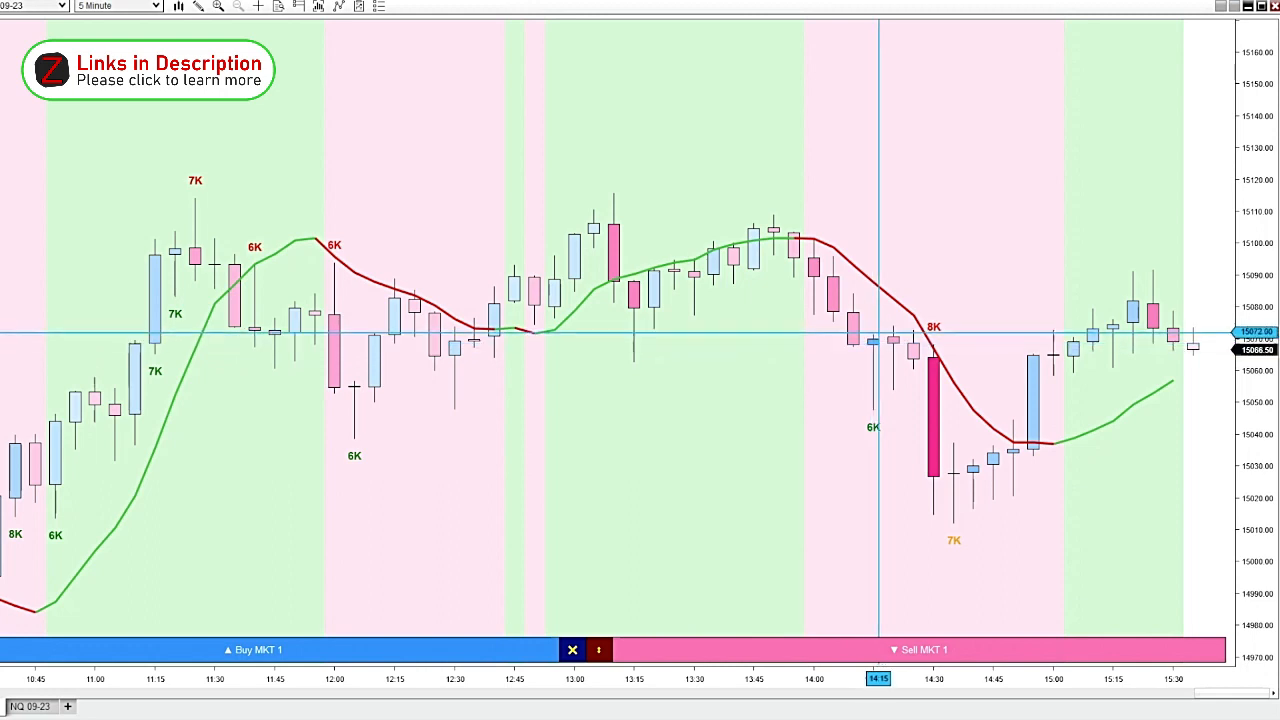
pyautogui.moveTo(902, 280)
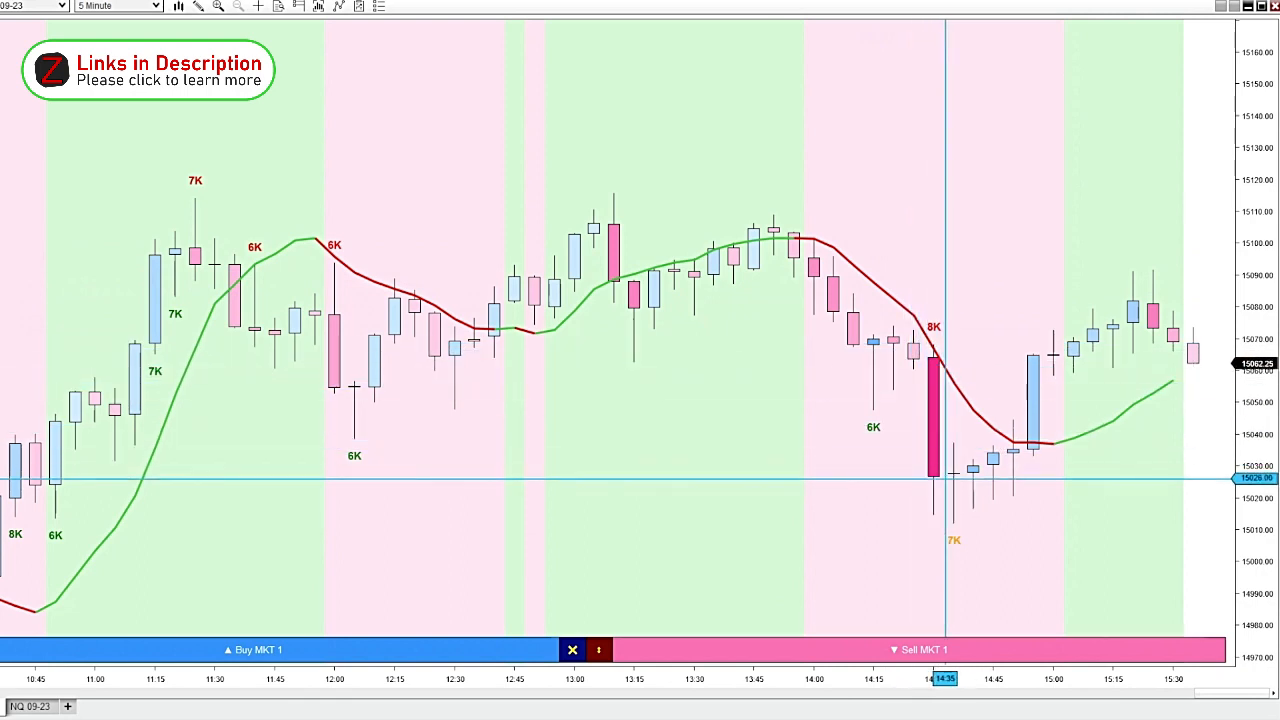
pyautogui.moveTo(920, 400)
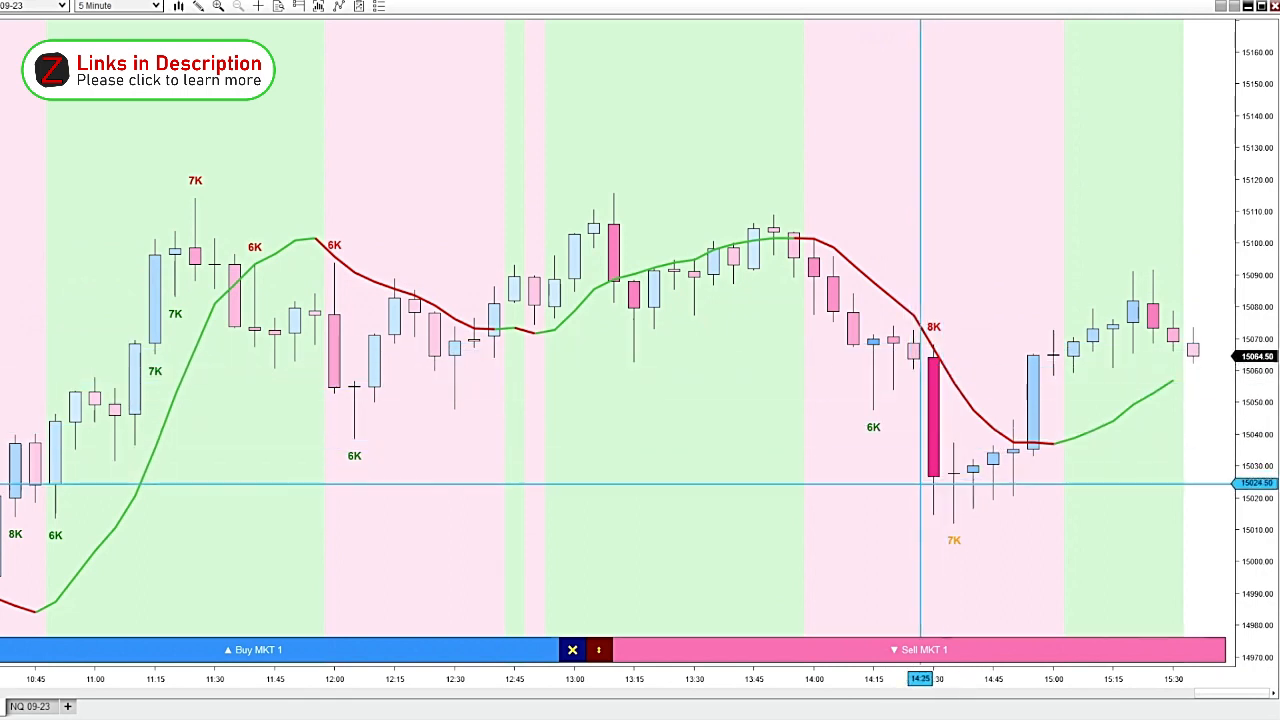